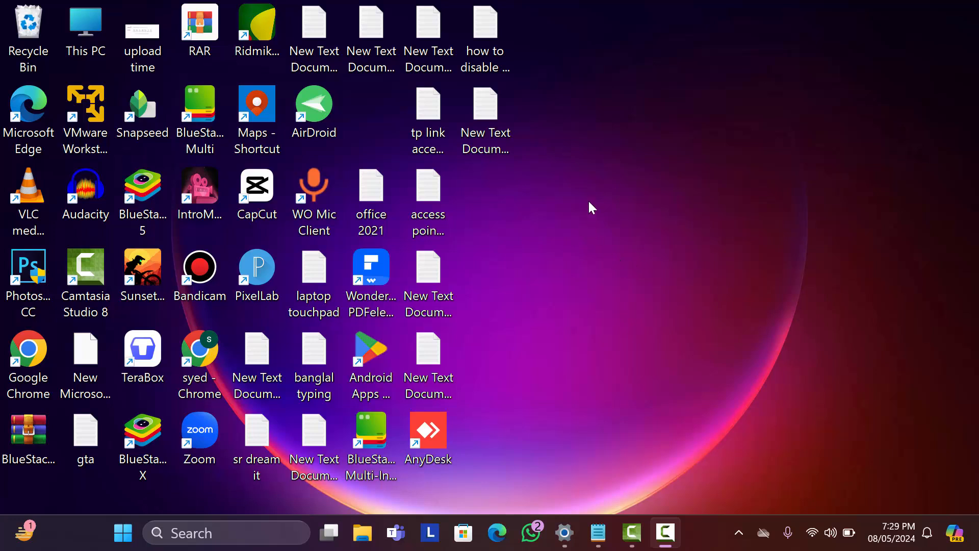
{"action": "mouse_move", "coordinate": [629, 250]}
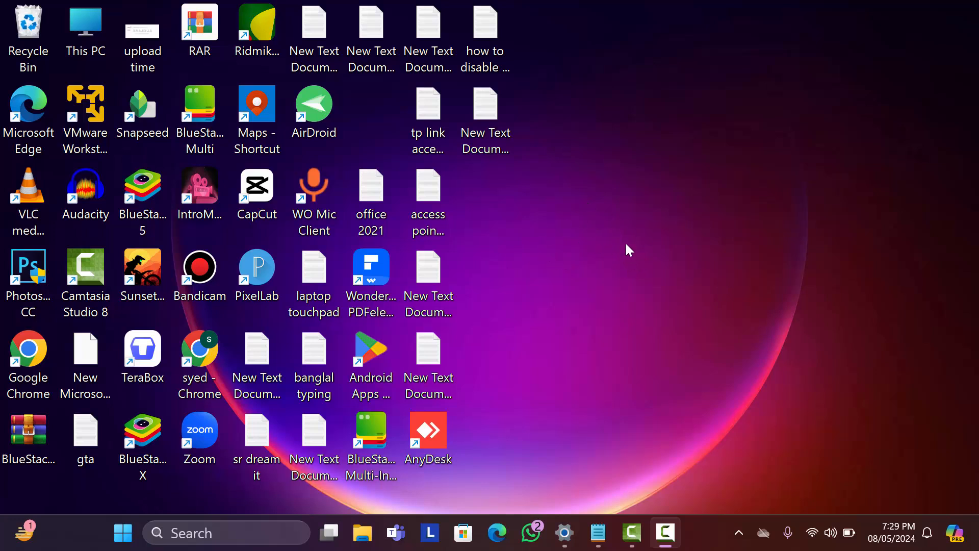
{"action": "mouse_move", "coordinate": [691, 269]}
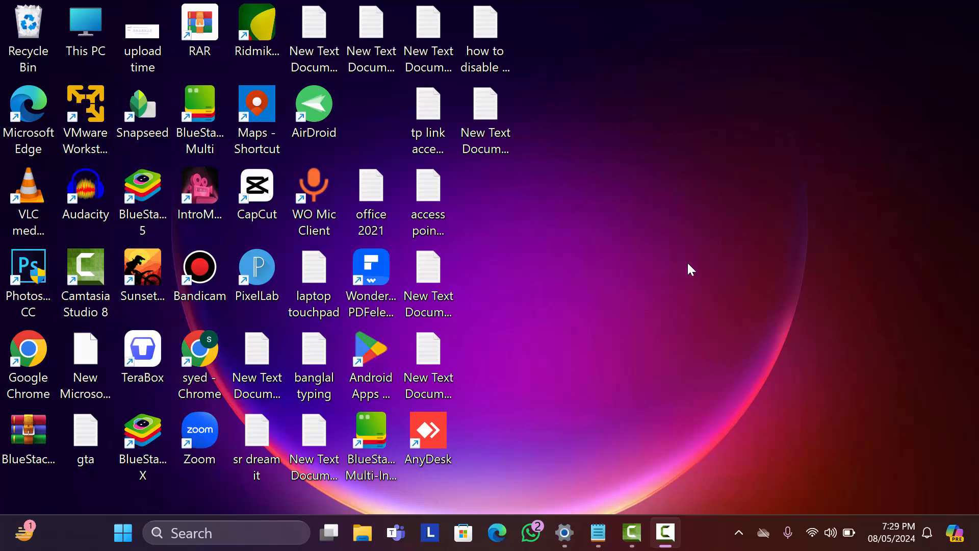
{"action": "mouse_move", "coordinate": [673, 296]}
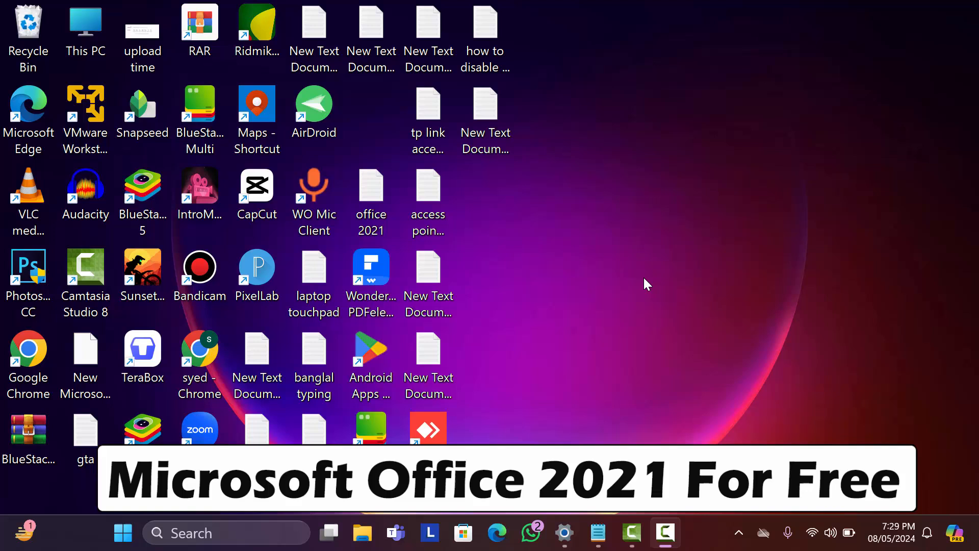
{"action": "mouse_move", "coordinate": [705, 215]}
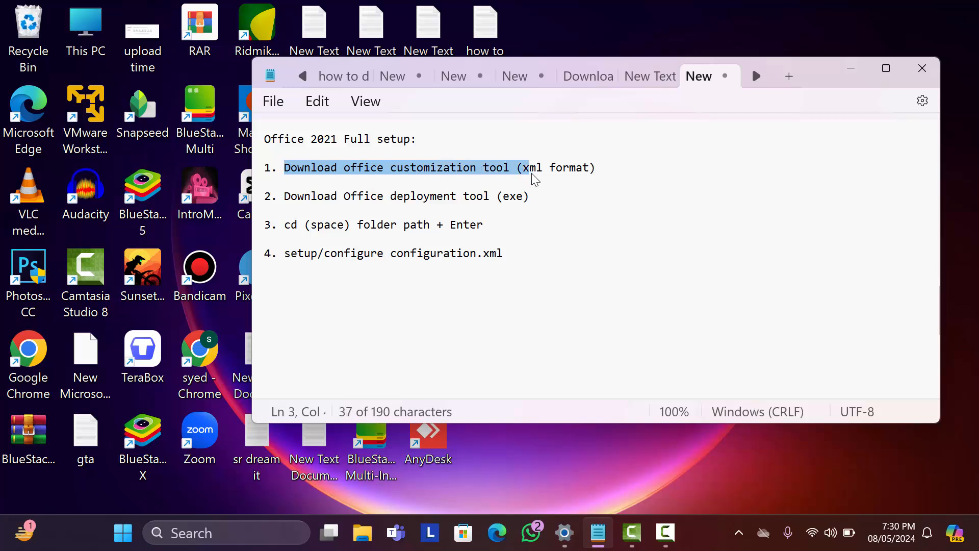
{"action": "mouse_move", "coordinate": [297, 212]}
{"action": "type", "text": "office"}
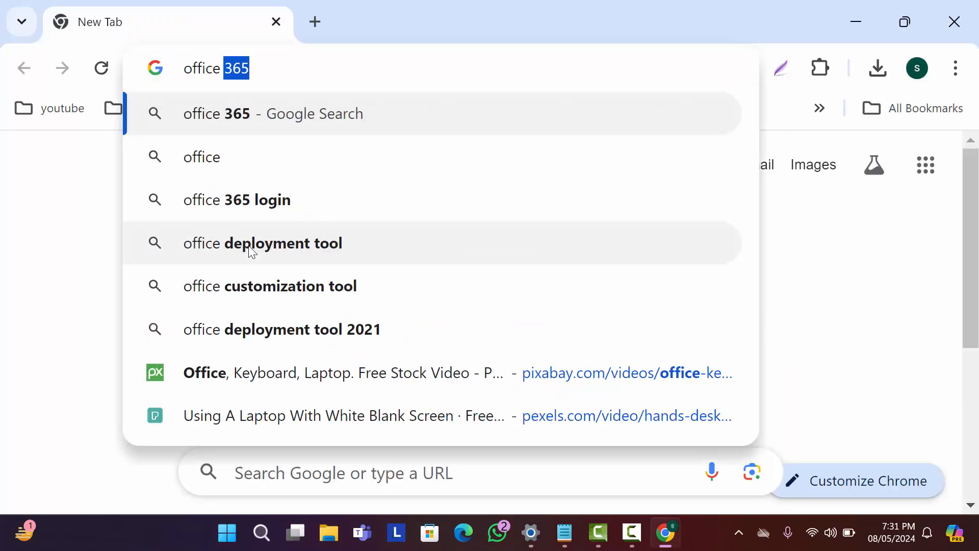
- Search Google for 'office customization tool' and show the results
{"action": "left_click", "coordinate": [269, 285]}
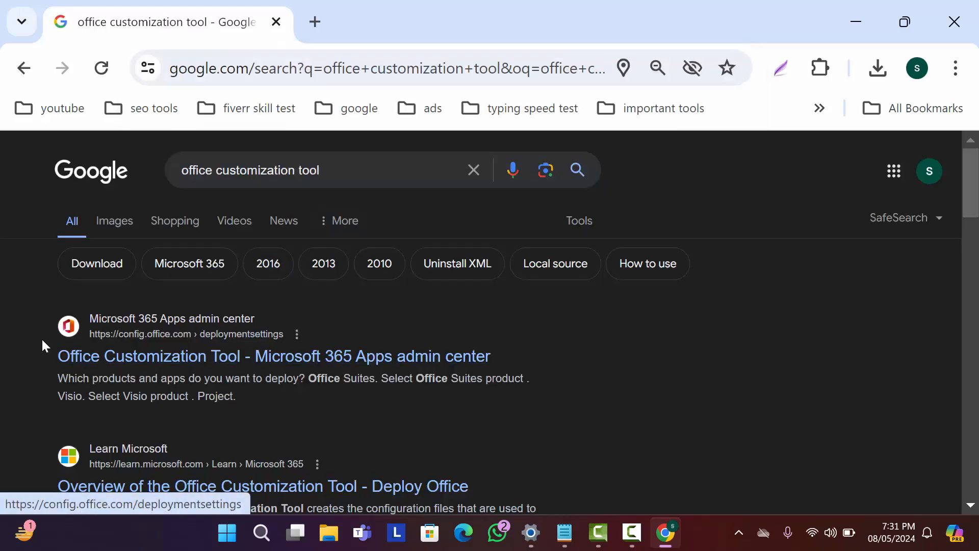
{"action": "mouse_move", "coordinate": [279, 367]}
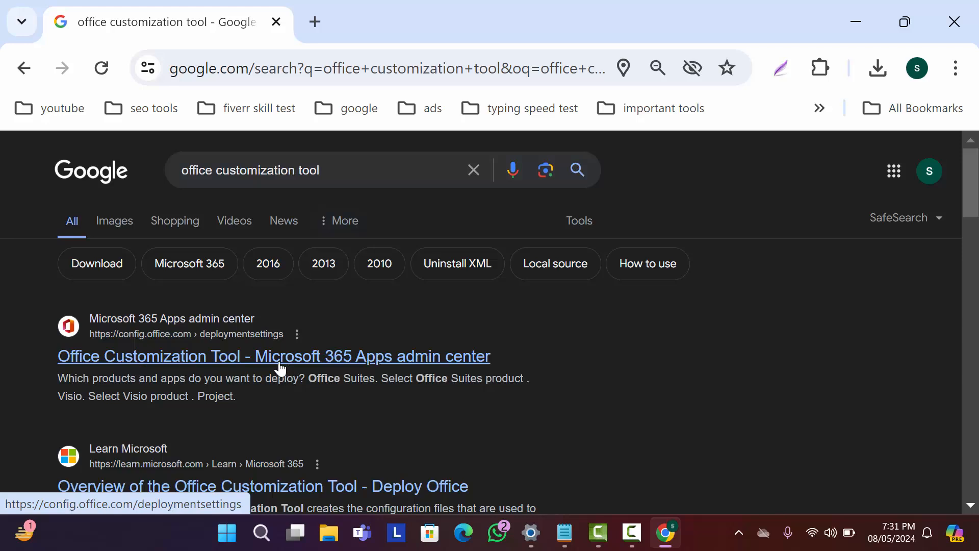
- Open the Office Customization Tool result leading to the deployment settings page
{"action": "left_click", "coordinate": [274, 356]}
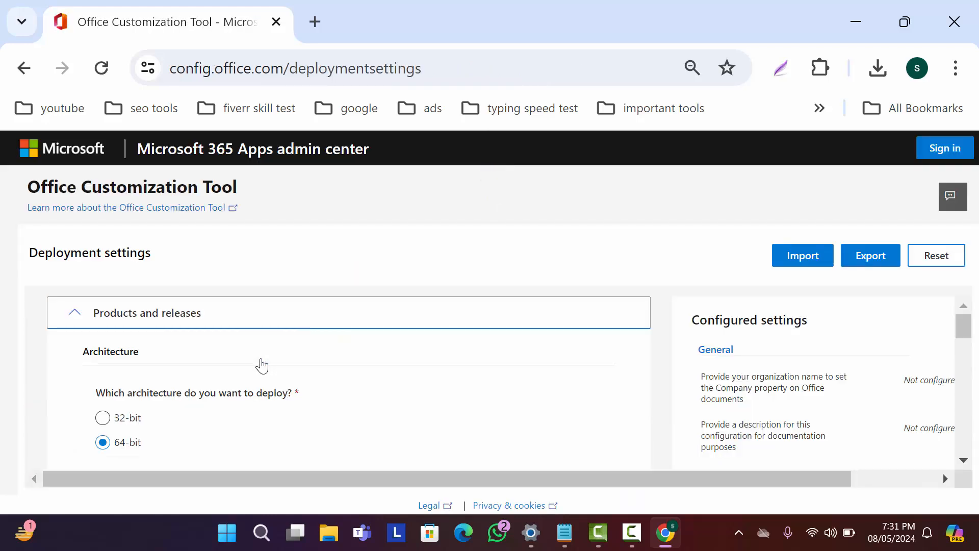
{"action": "mouse_move", "coordinate": [353, 350]}
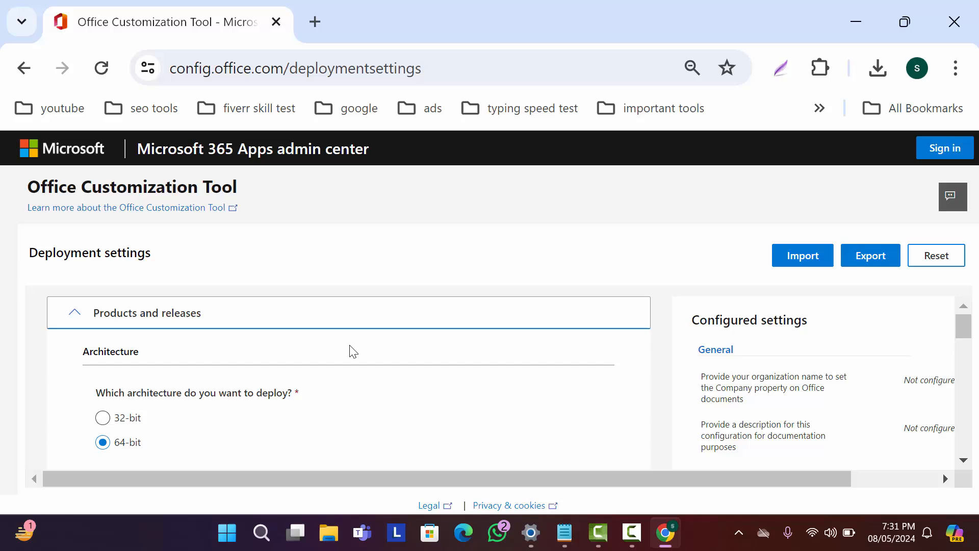
{"action": "mouse_move", "coordinate": [153, 420]}
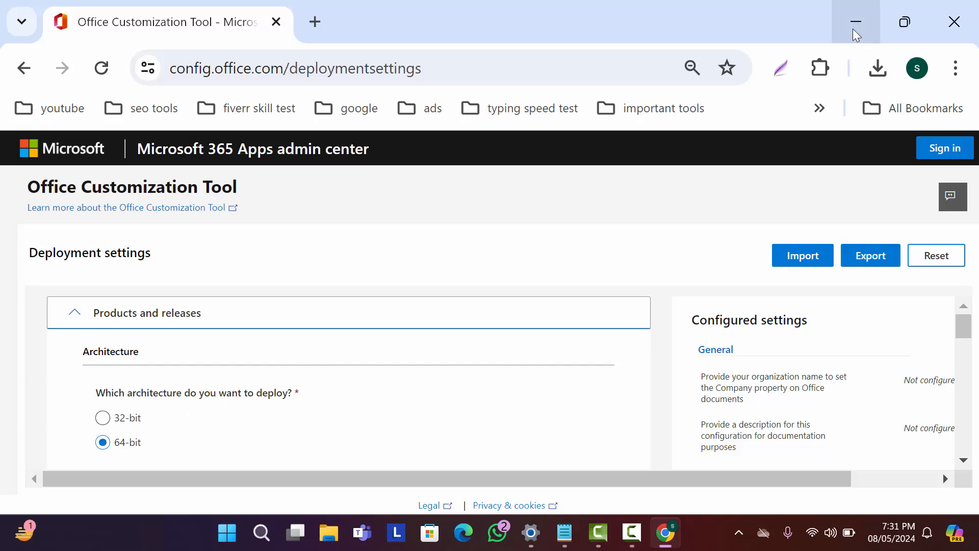
- Check This PC properties in Settings to confirm a 64-bit system type
{"action": "left_click", "coordinate": [856, 21]}
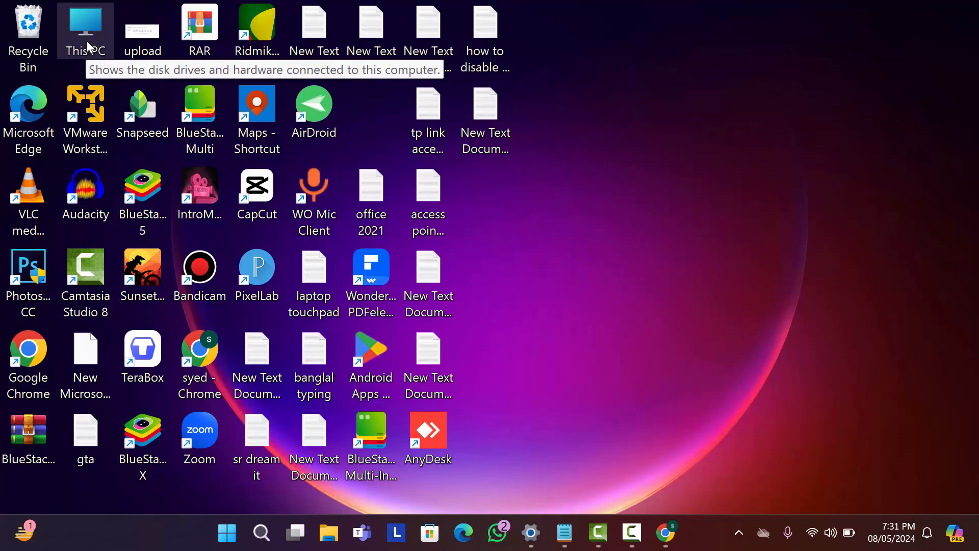
{"action": "right_click", "coordinate": [85, 25]}
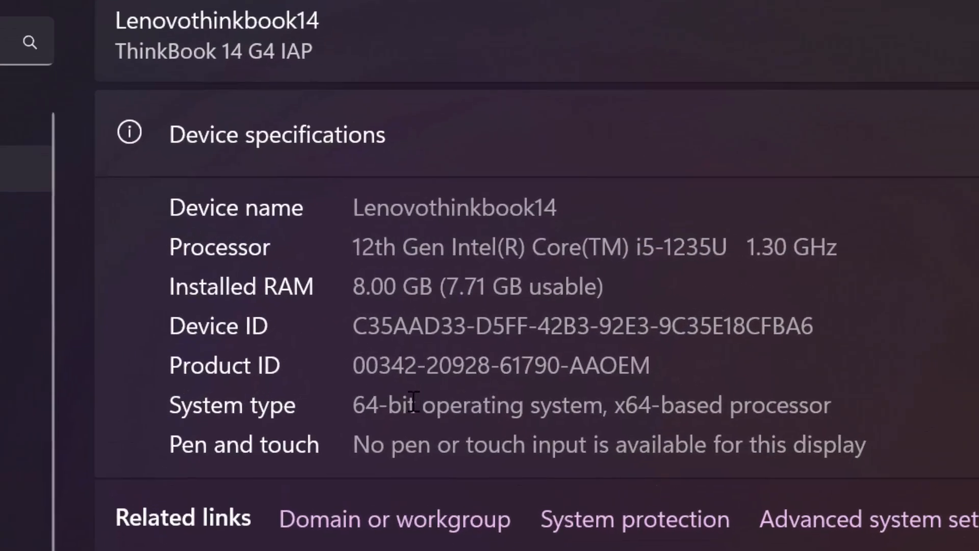
{"action": "double_click", "coordinate": [386, 405]}
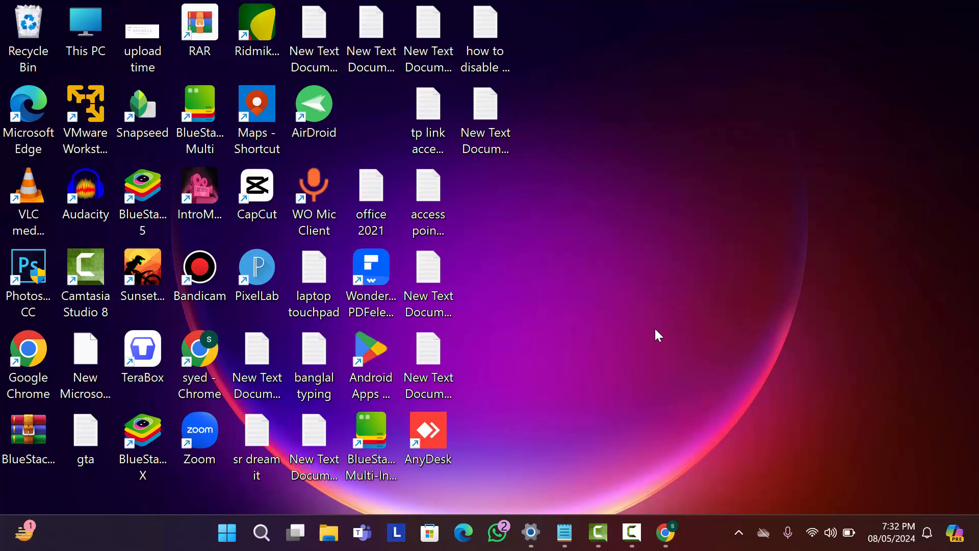
- Choose Office LTSC Professional Plus 2021 - Volume License as the 64-bit Office suite, no Visio or Project
{"action": "left_click", "coordinate": [664, 532]}
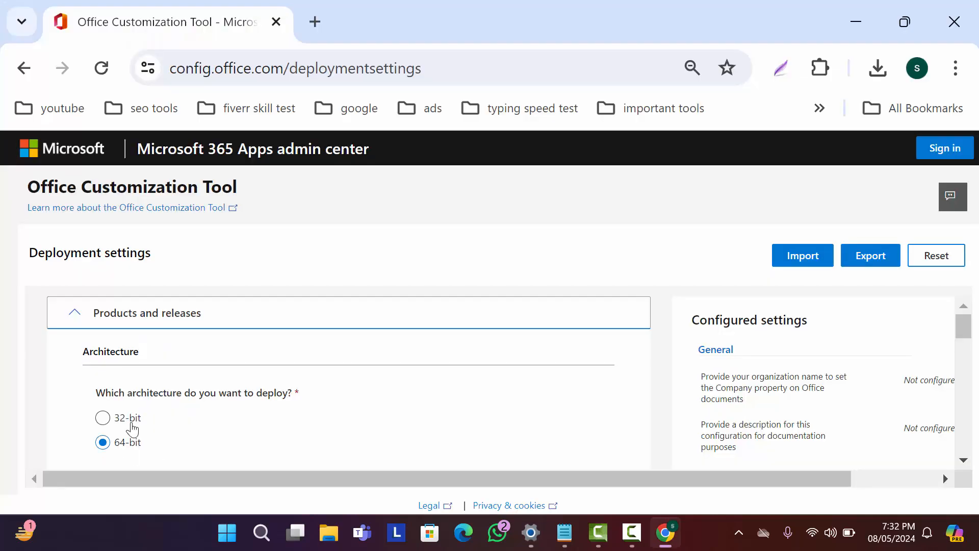
{"action": "scroll", "scroll_direction": "down", "scroll_amount": 3}
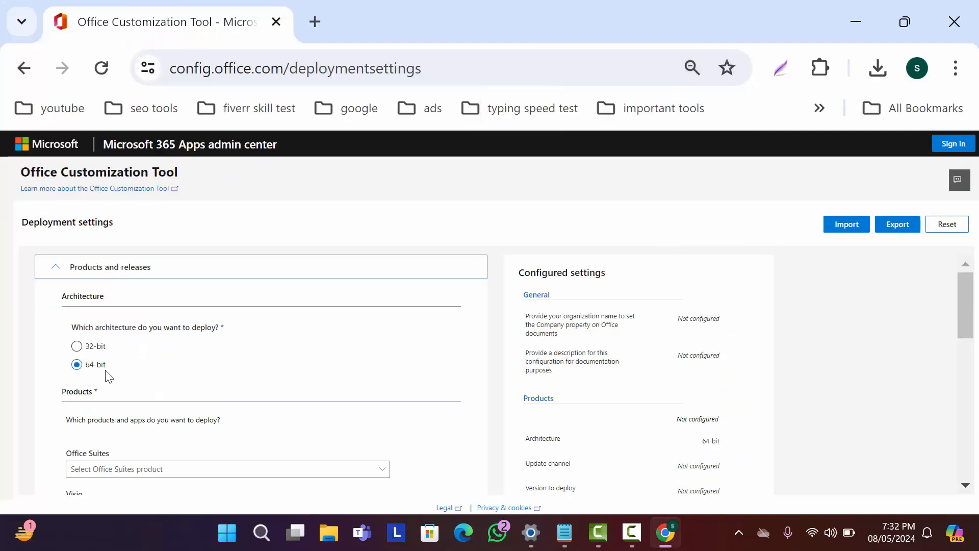
{"action": "scroll", "scroll_direction": "down", "scroll_amount": 3}
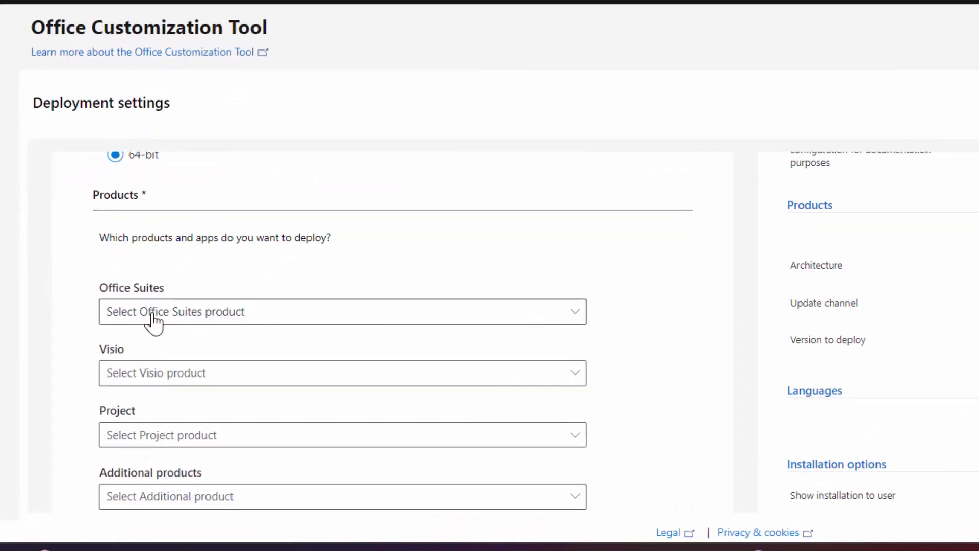
{"action": "left_click", "coordinate": [342, 313]}
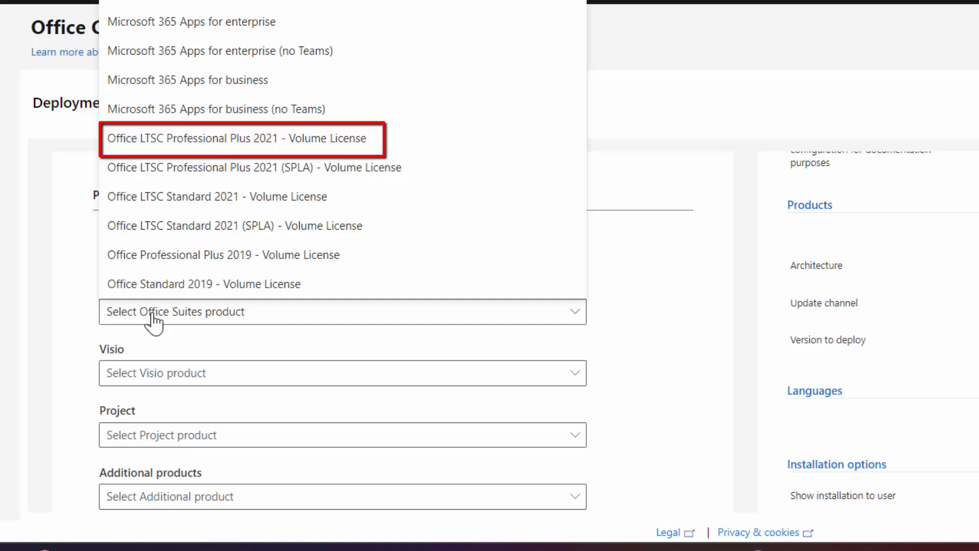
{"action": "mouse_move", "coordinate": [165, 283]}
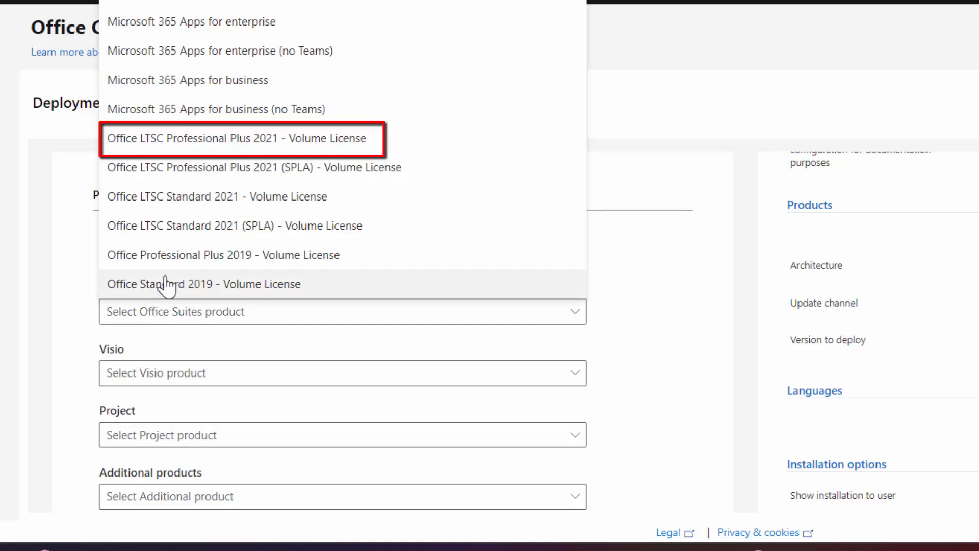
{"action": "mouse_move", "coordinate": [167, 203]}
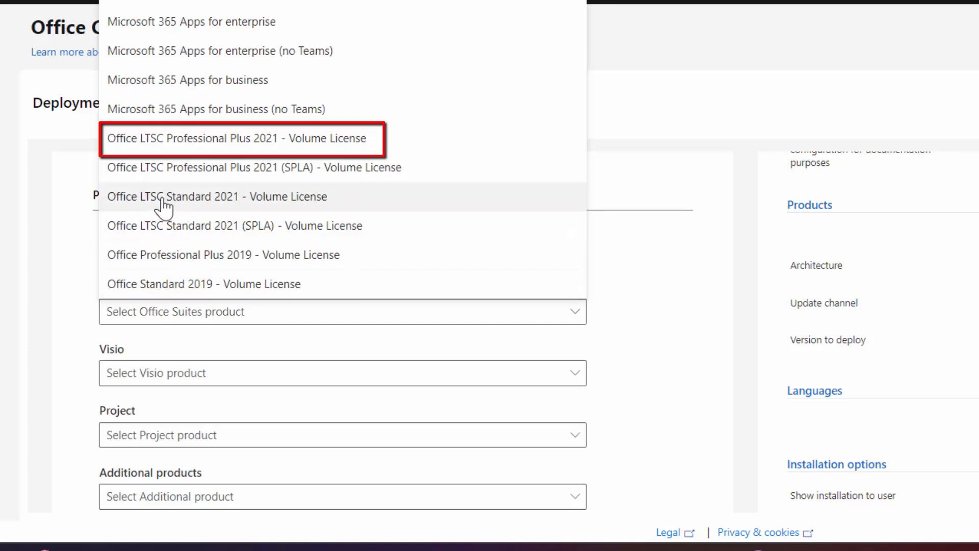
{"action": "mouse_move", "coordinate": [265, 254]}
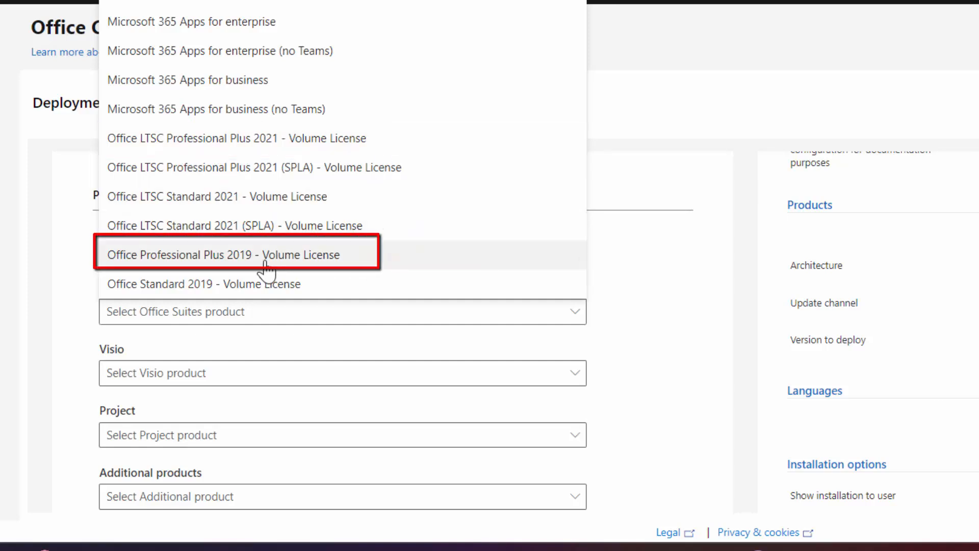
{"action": "mouse_move", "coordinate": [141, 271]}
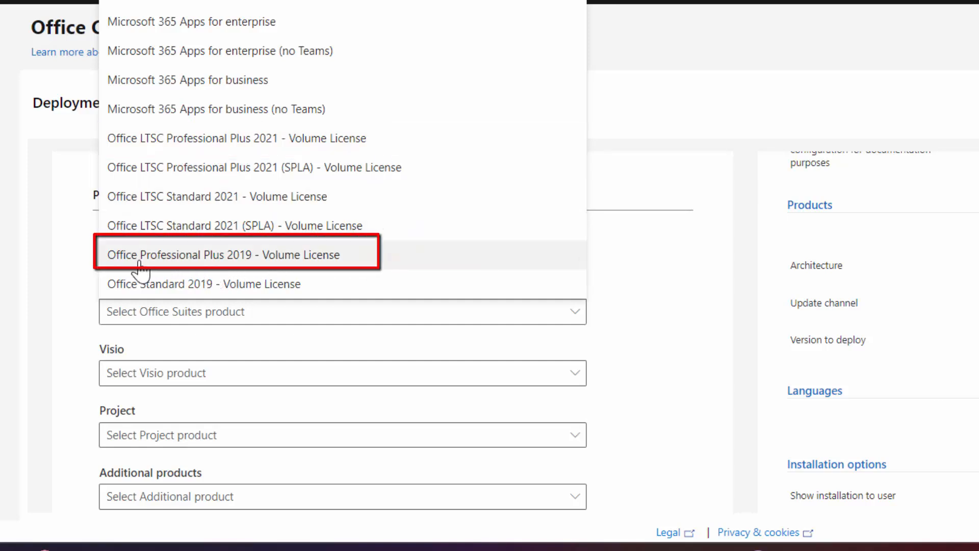
{"action": "mouse_move", "coordinate": [249, 262]}
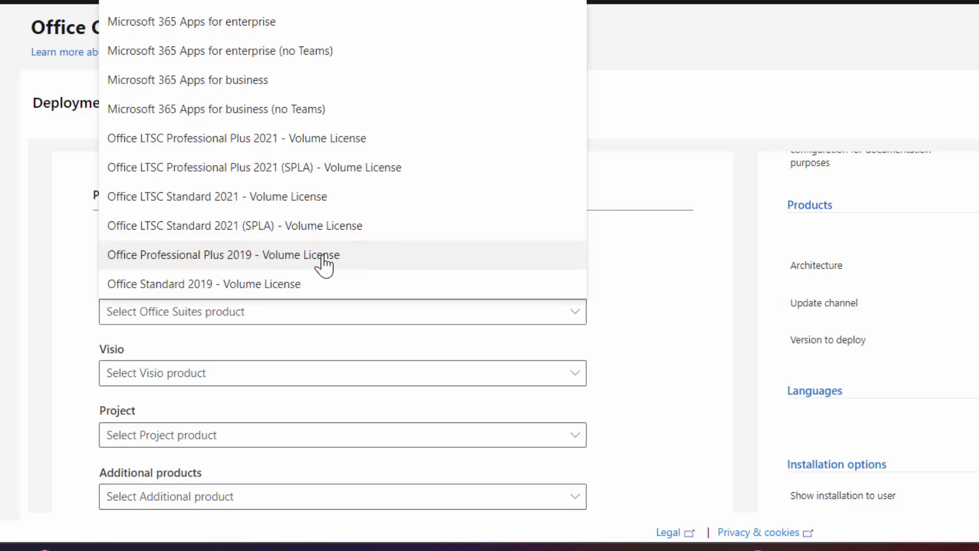
{"action": "mouse_move", "coordinate": [206, 138]}
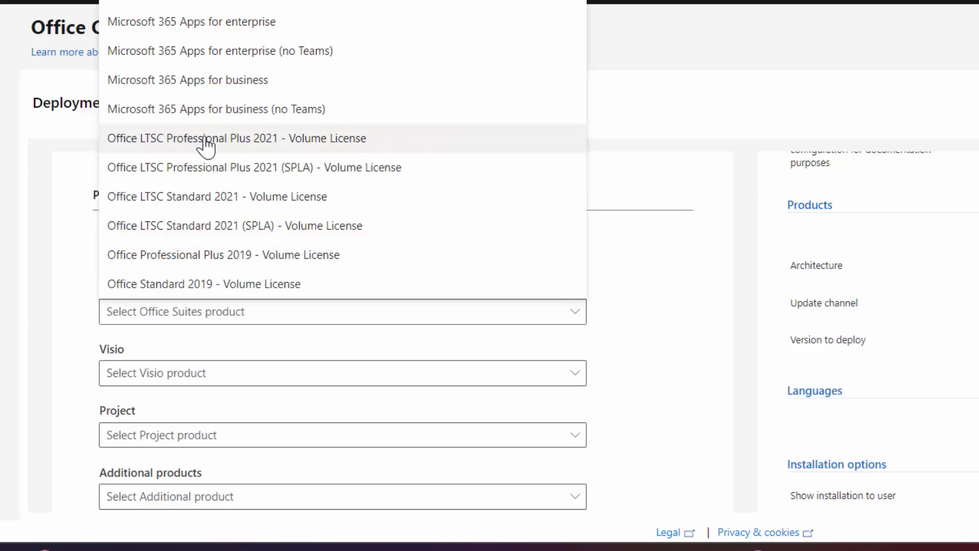
{"action": "left_click", "coordinate": [237, 138]}
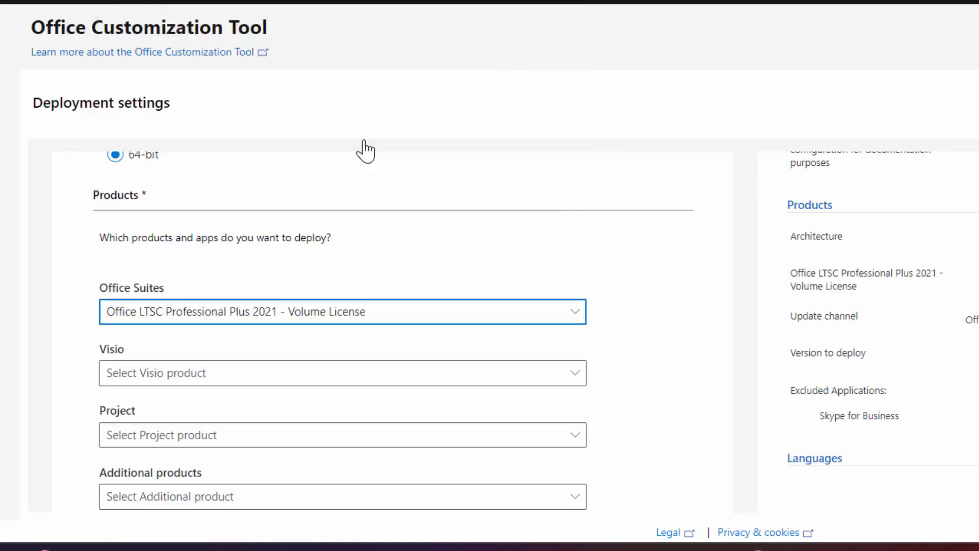
{"action": "left_click", "coordinate": [342, 435]}
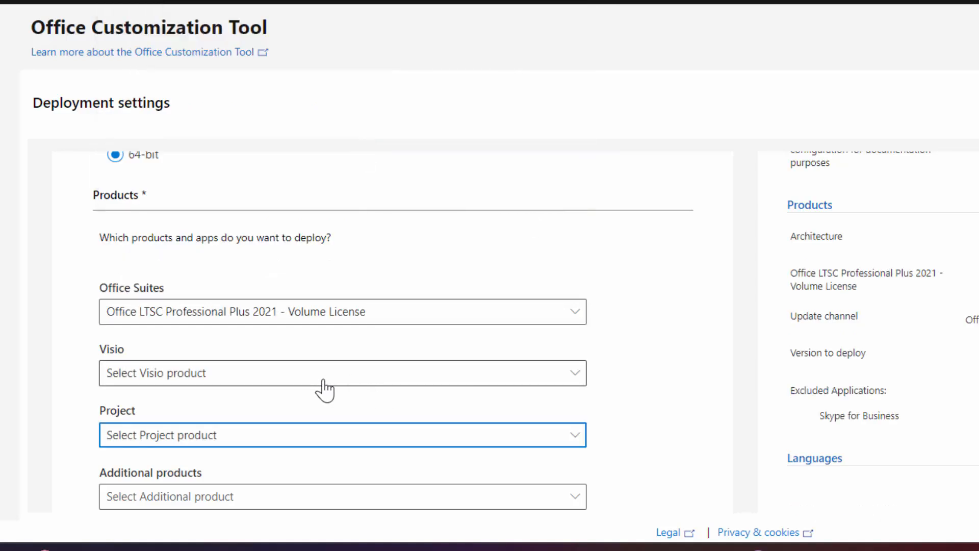
- Switch off unwanted apps so only Excel, PowerPoint and Word remain, keeping Perpetual Enterprise and Latest
{"action": "scroll", "scroll_direction": "down", "scroll_amount": 3}
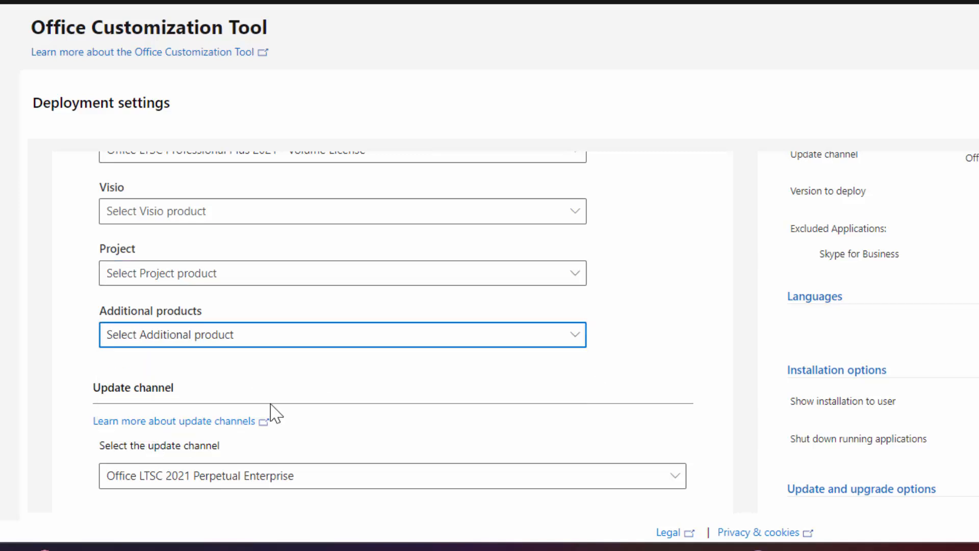
{"action": "scroll", "scroll_direction": "down", "scroll_amount": 3}
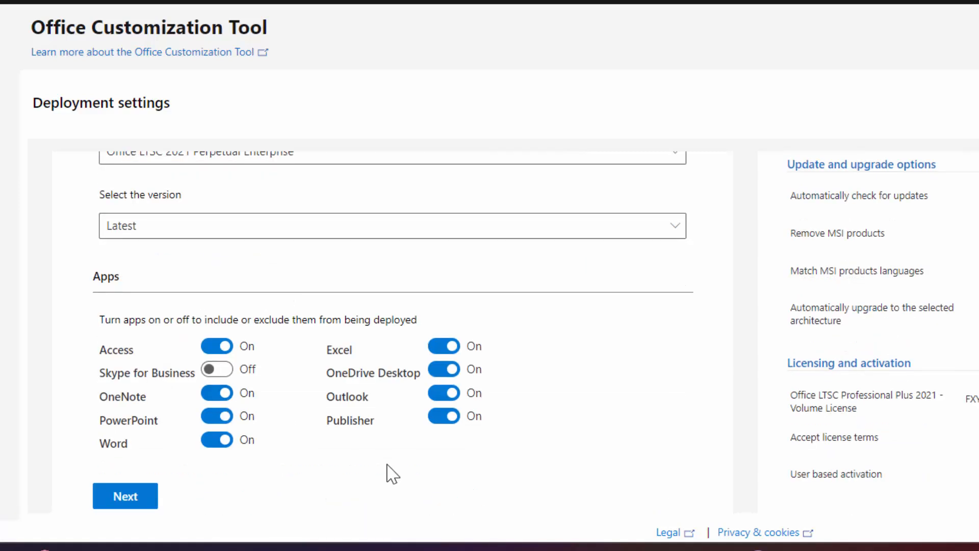
{"action": "mouse_move", "coordinate": [443, 369]}
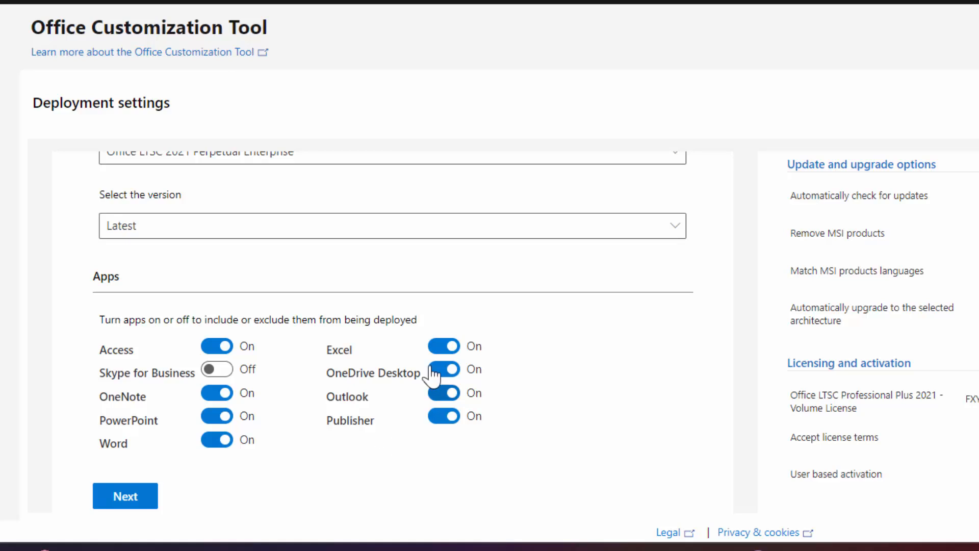
{"action": "mouse_move", "coordinate": [303, 497]}
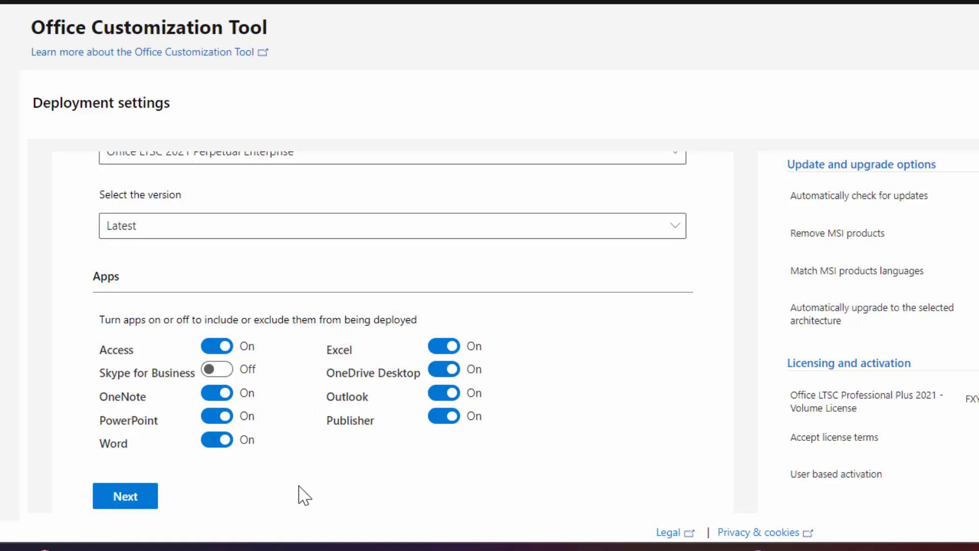
{"action": "mouse_move", "coordinate": [529, 465]}
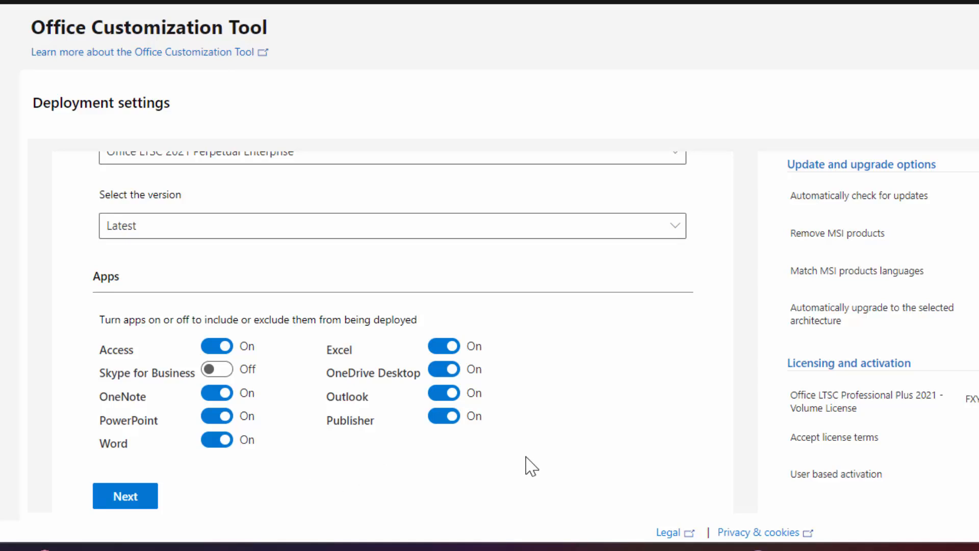
{"action": "left_click", "coordinate": [215, 345]}
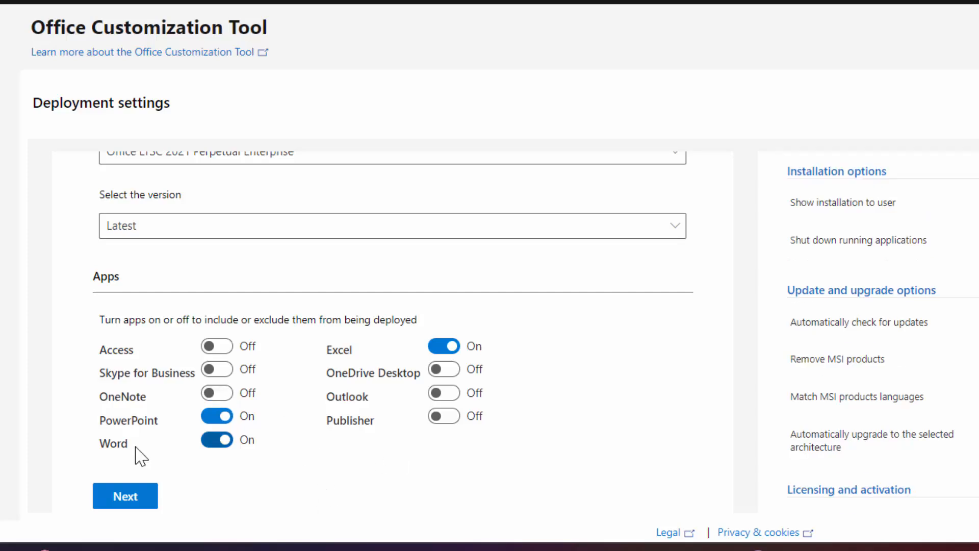
- Set English (United States) as the primary language and continue to installation options
{"action": "left_click", "coordinate": [125, 495]}
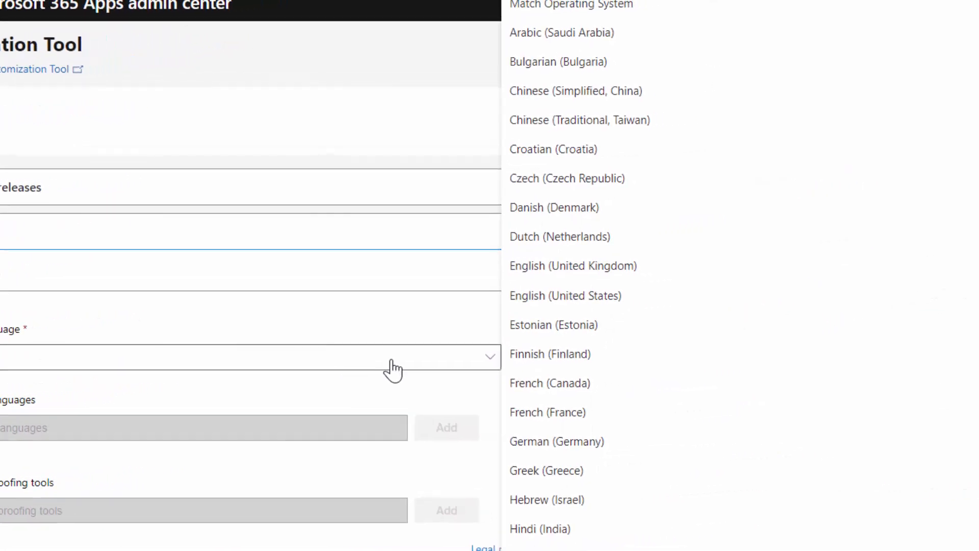
{"action": "left_click", "coordinate": [566, 295]}
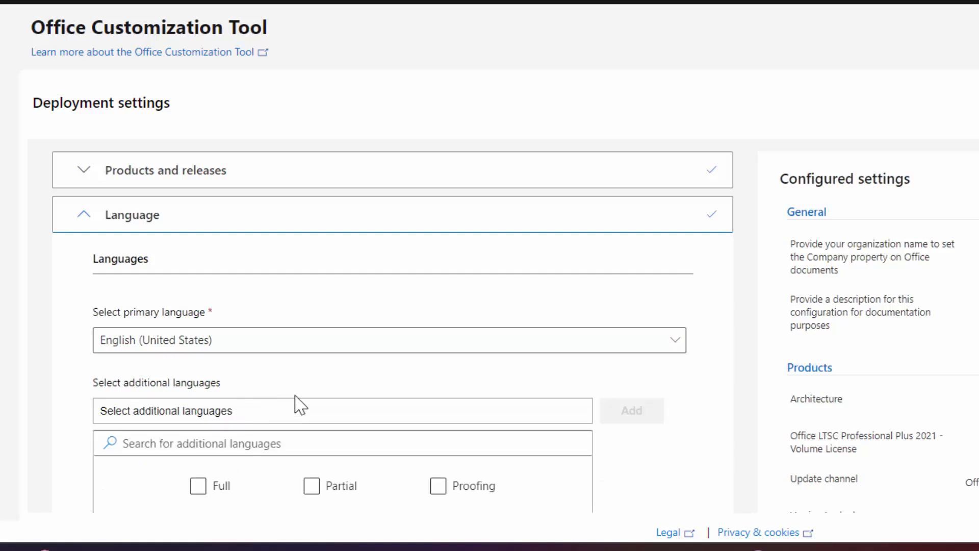
{"action": "scroll", "scroll_direction": "down", "scroll_amount": 3}
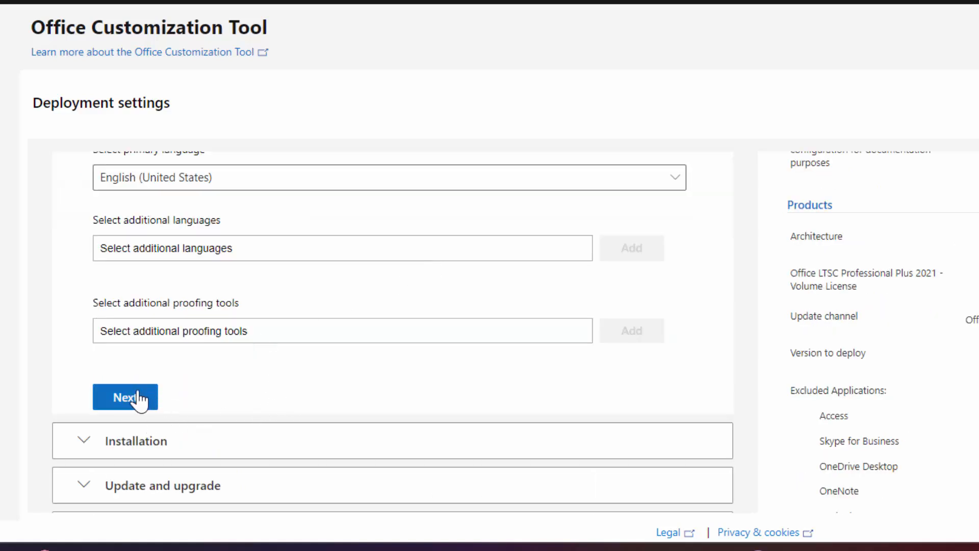
{"action": "left_click", "coordinate": [125, 396]}
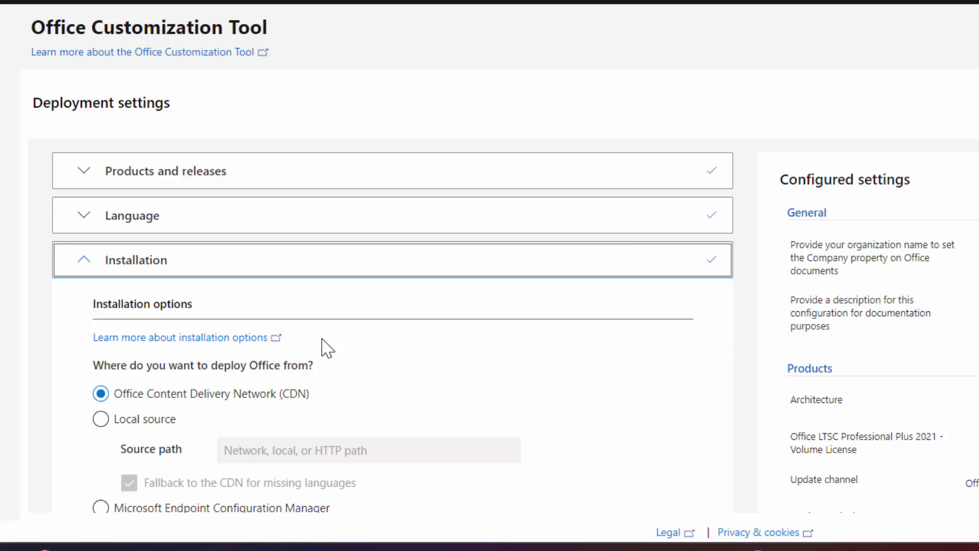
- Turn off 'Uninstall any MSI versions of Office' and continue to licensing
{"action": "scroll", "scroll_direction": "down", "scroll_amount": 3}
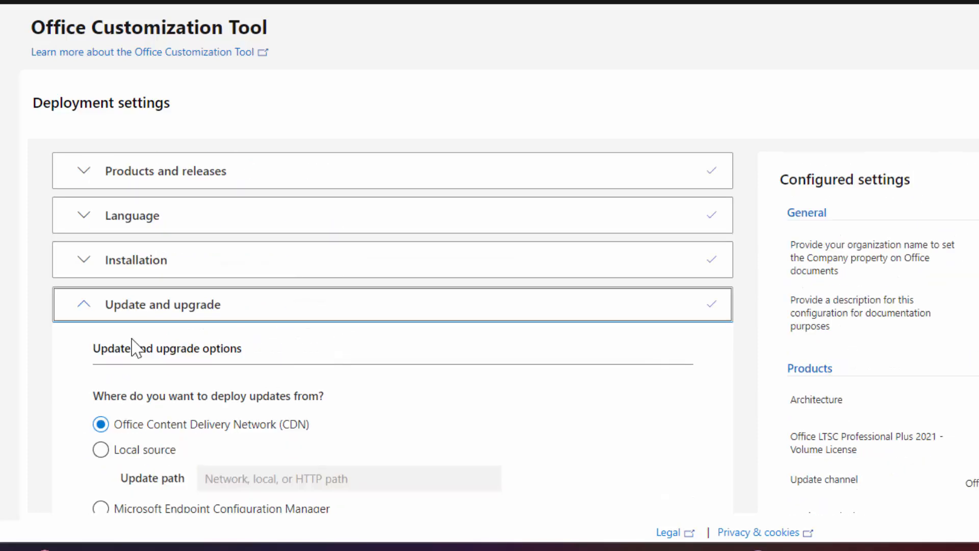
{"action": "scroll", "scroll_direction": "down", "scroll_amount": 3}
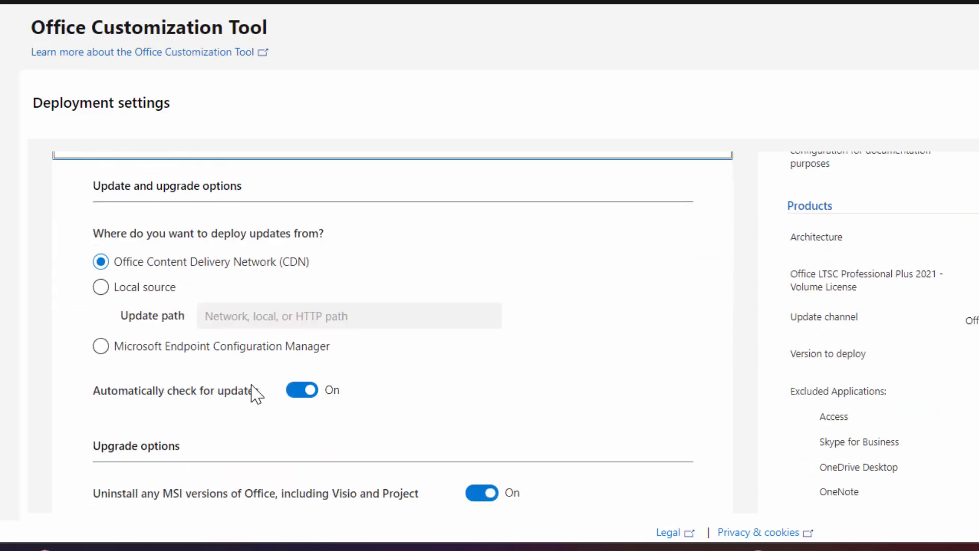
{"action": "scroll", "scroll_direction": "down", "scroll_amount": 3}
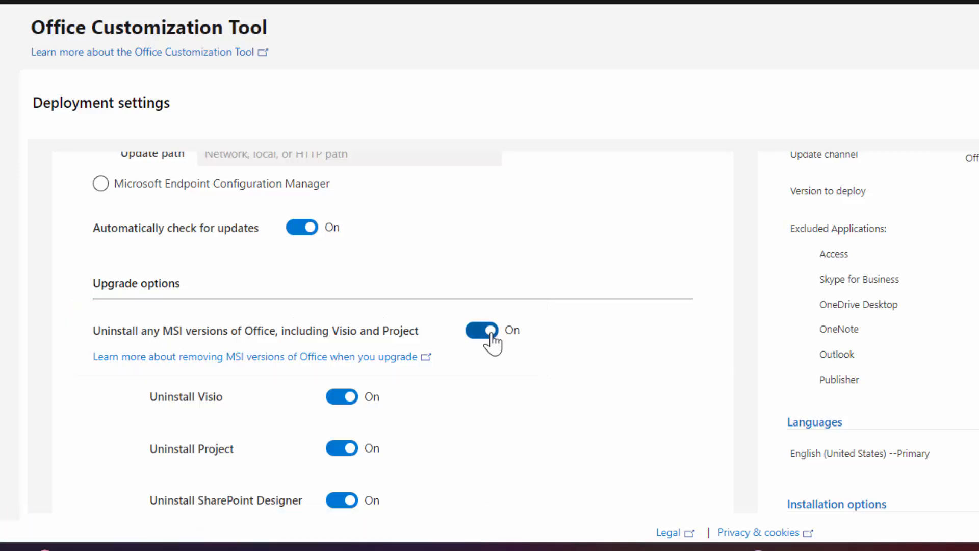
{"action": "left_click", "coordinate": [481, 329]}
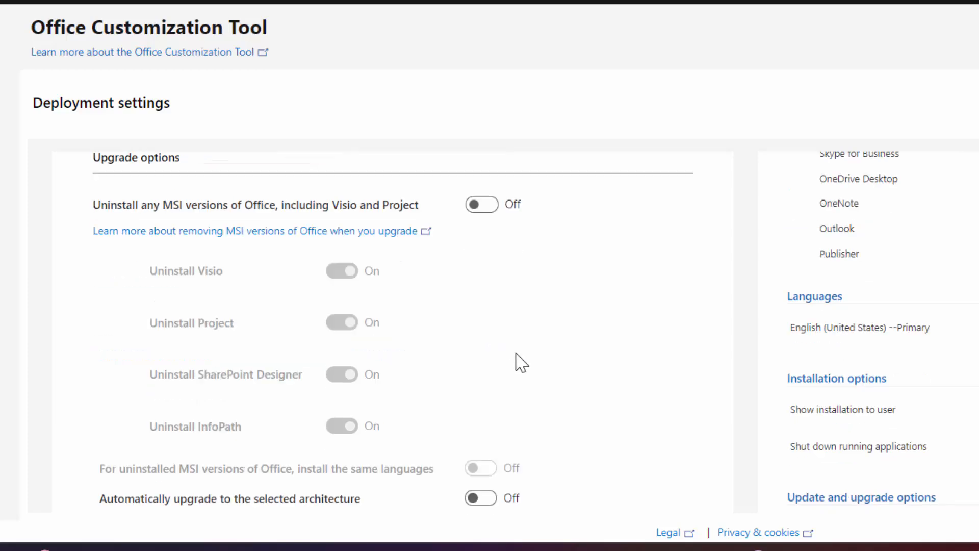
{"action": "scroll", "scroll_direction": "down", "scroll_amount": 3}
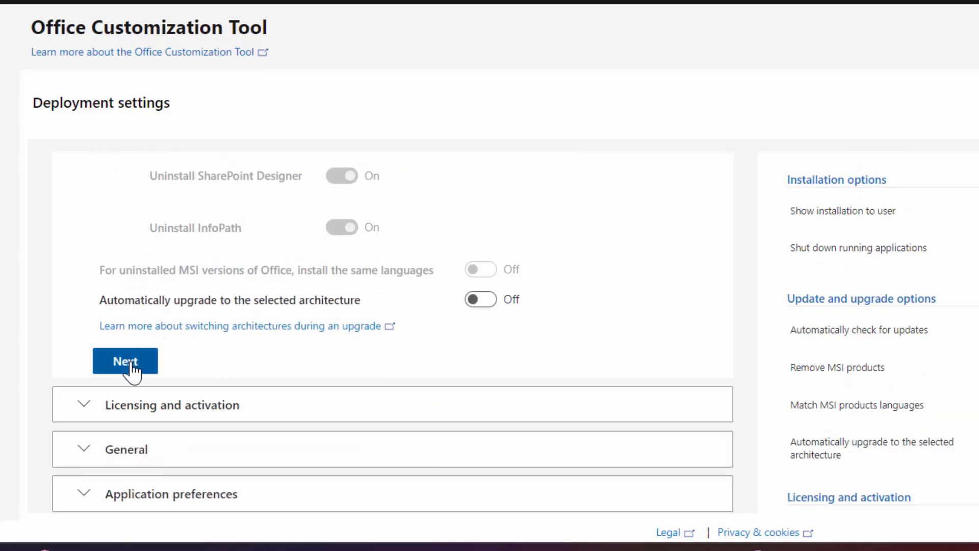
{"action": "left_click", "coordinate": [124, 361]}
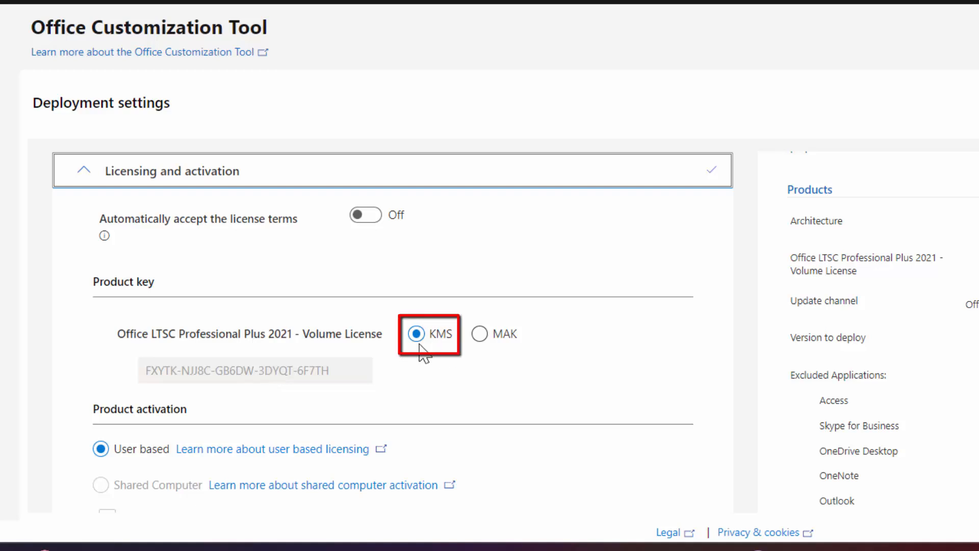
- Accept KMS product key with user based activation and move past licensing
{"action": "scroll", "scroll_direction": "down", "scroll_amount": 3}
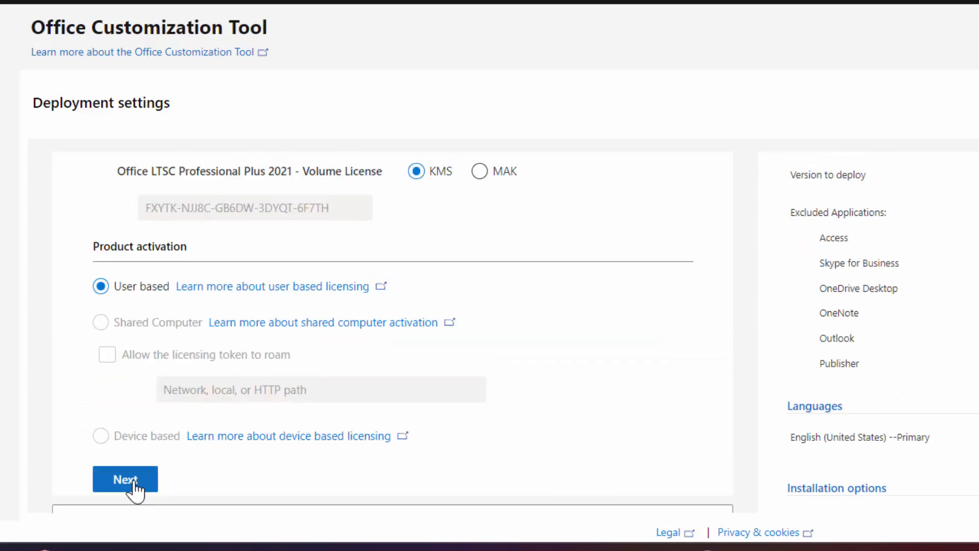
{"action": "left_click", "coordinate": [124, 479]}
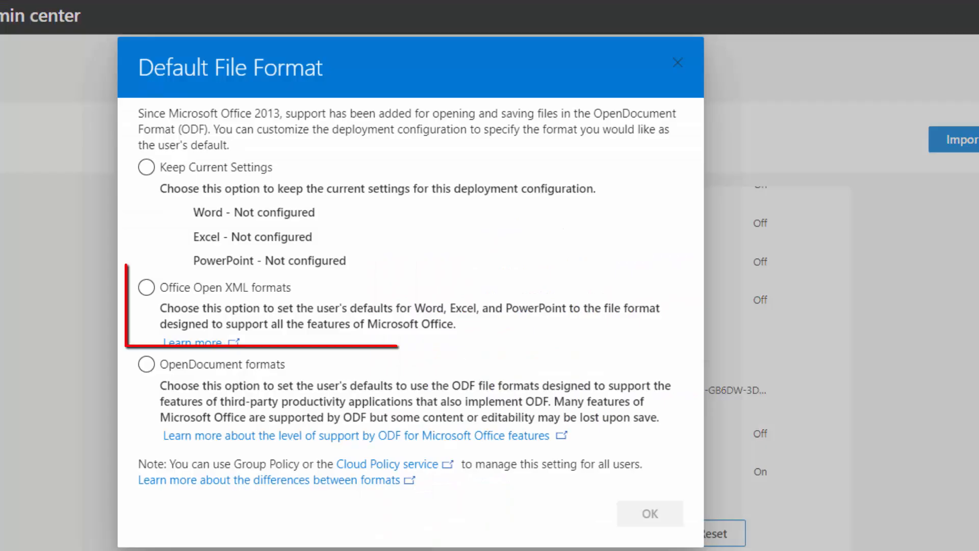
- Set Office Open XML as default file format and export the settings as Configuration.xml
{"action": "left_click", "coordinate": [146, 287]}
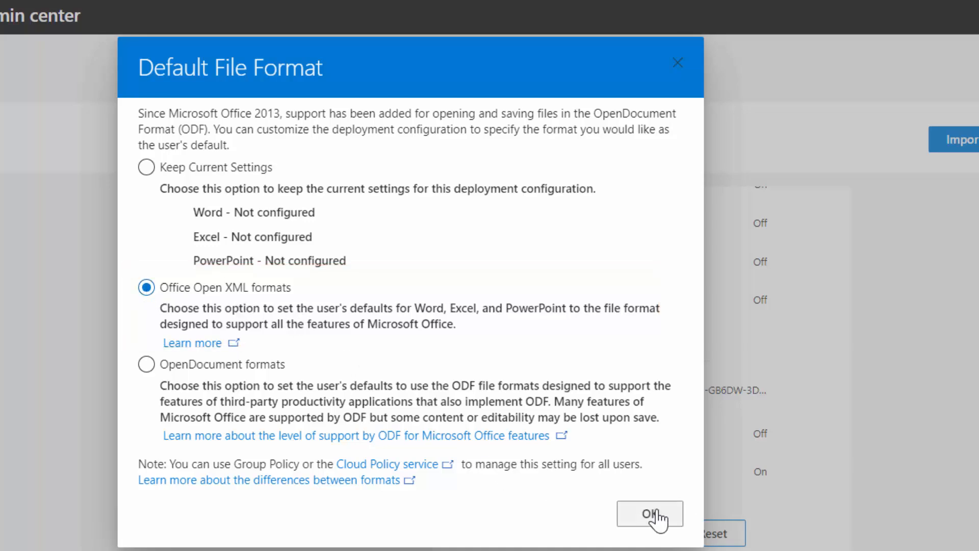
{"action": "left_click", "coordinate": [650, 514]}
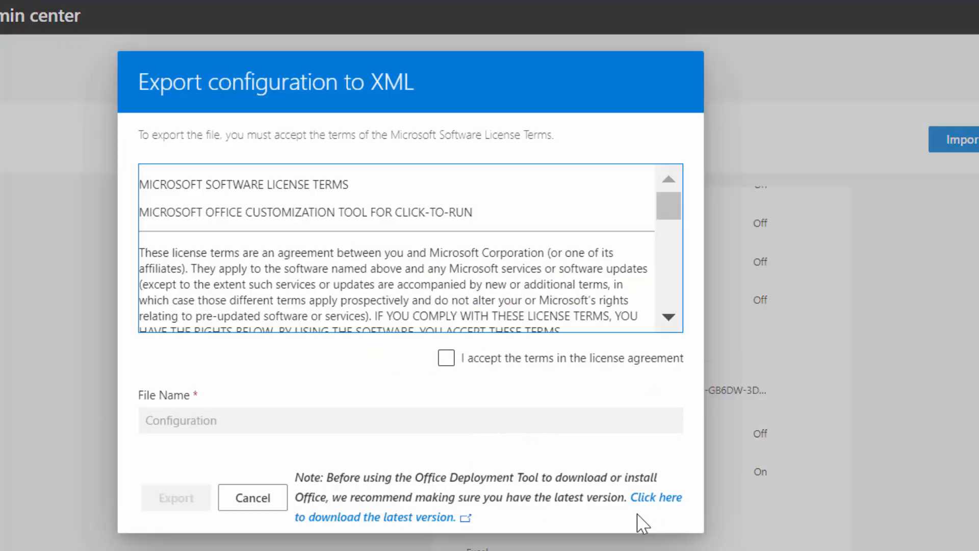
{"action": "left_click", "coordinate": [446, 358]}
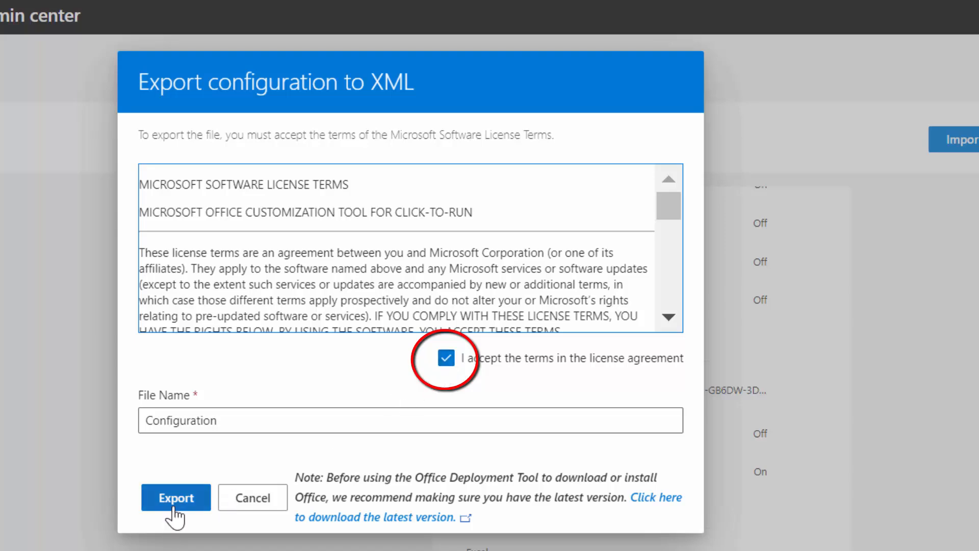
{"action": "left_click", "coordinate": [175, 498]}
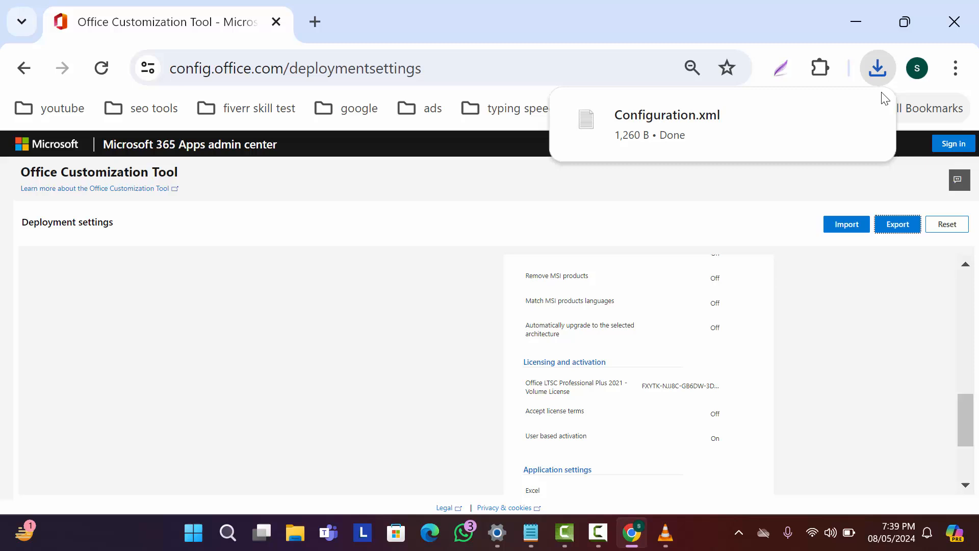
{"action": "mouse_move", "coordinate": [687, 192]}
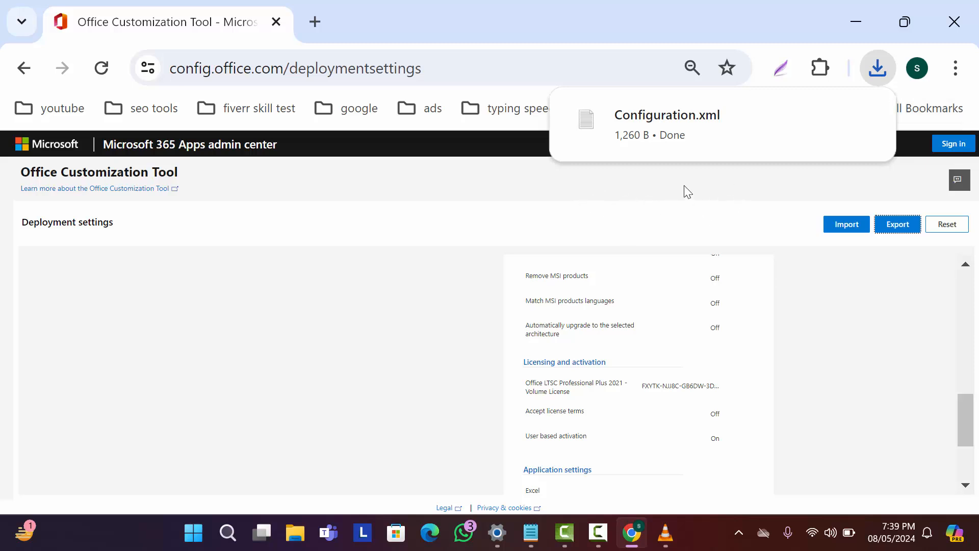
{"action": "mouse_move", "coordinate": [258, 166]}
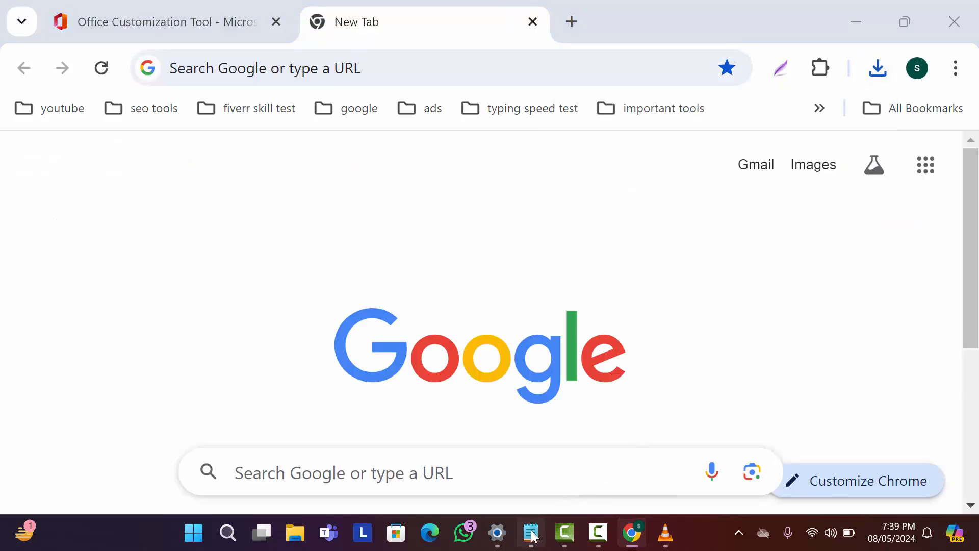
- Search 'office deployment tool', download it from Microsoft's Download Center and confirm it in downloads
{"action": "left_click", "coordinate": [530, 532]}
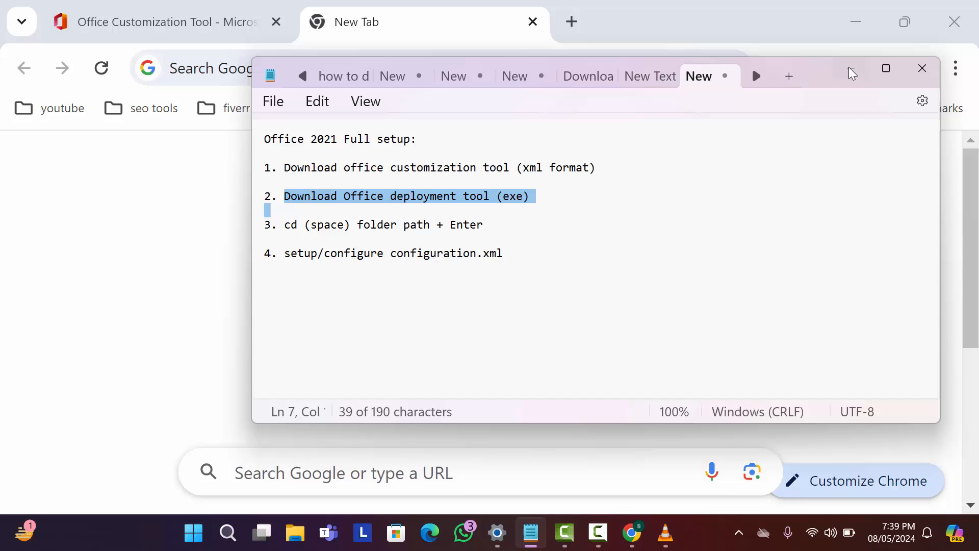
{"action": "type", "text": "office deployment tool"}
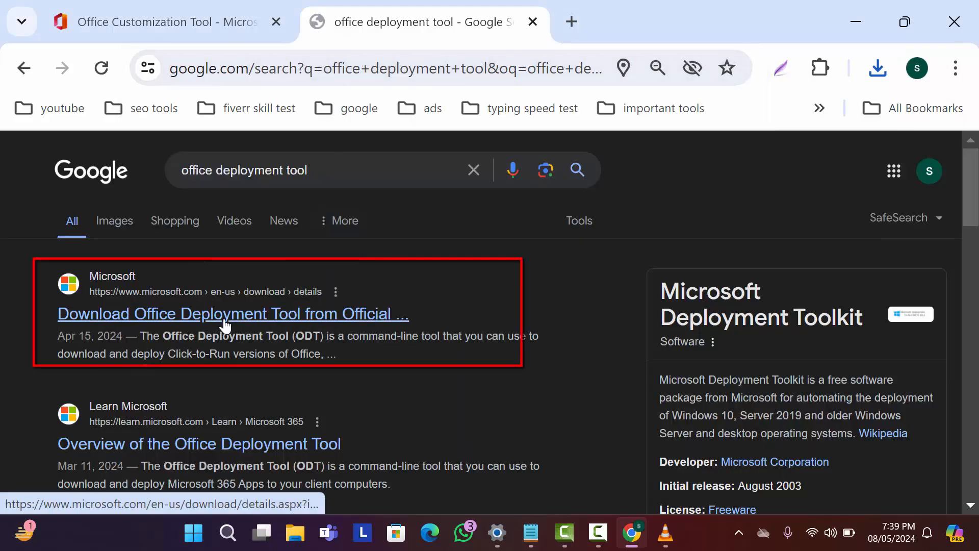
{"action": "left_click", "coordinate": [232, 313]}
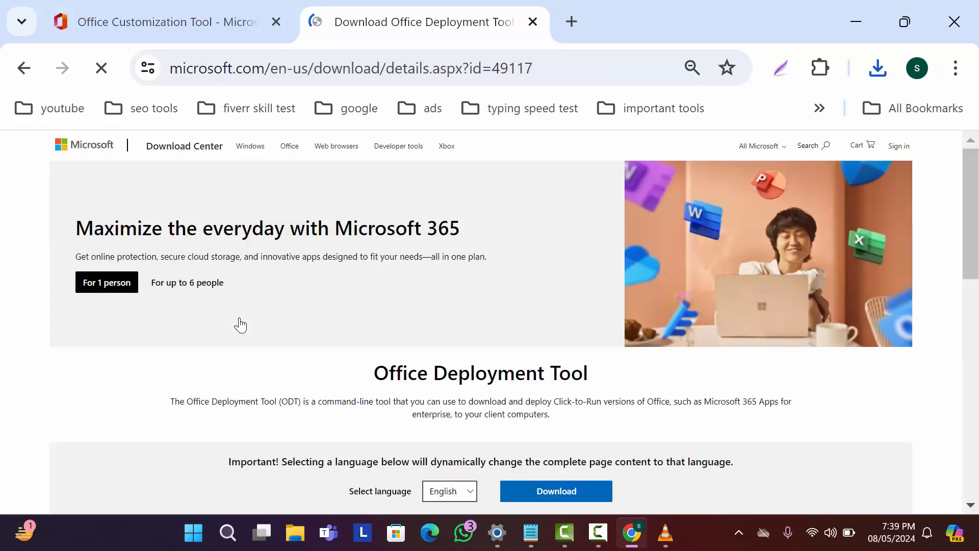
{"action": "scroll", "scroll_direction": "down", "scroll_amount": 3}
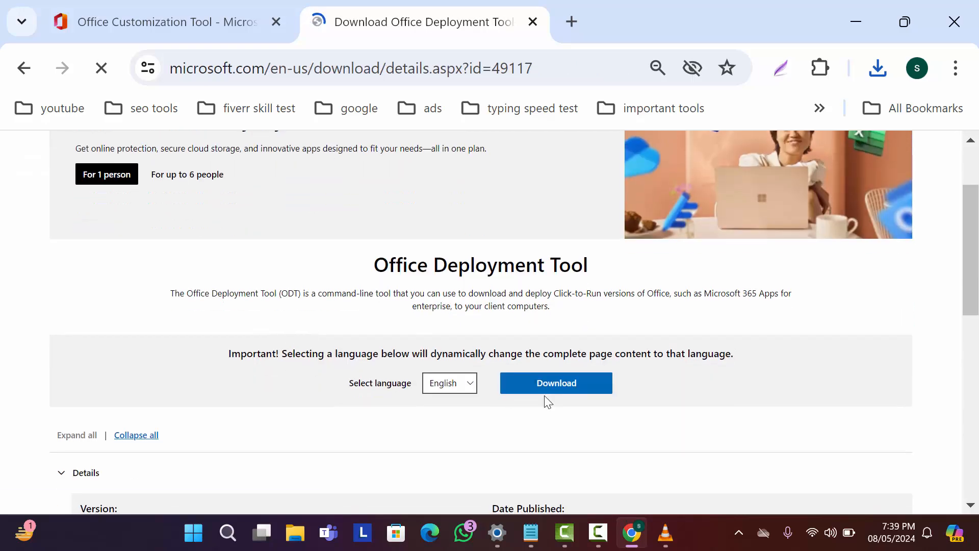
{"action": "left_click", "coordinate": [555, 383]}
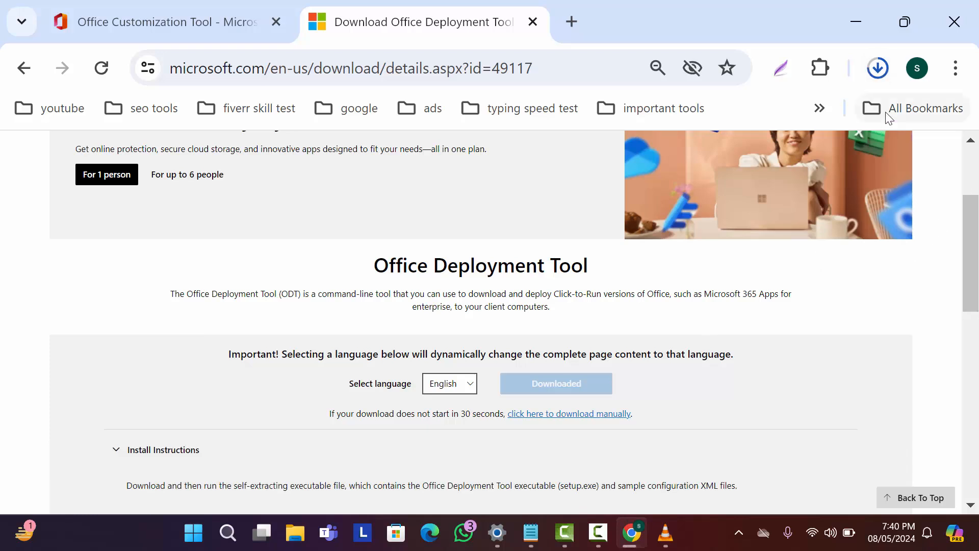
{"action": "left_click", "coordinate": [877, 67]}
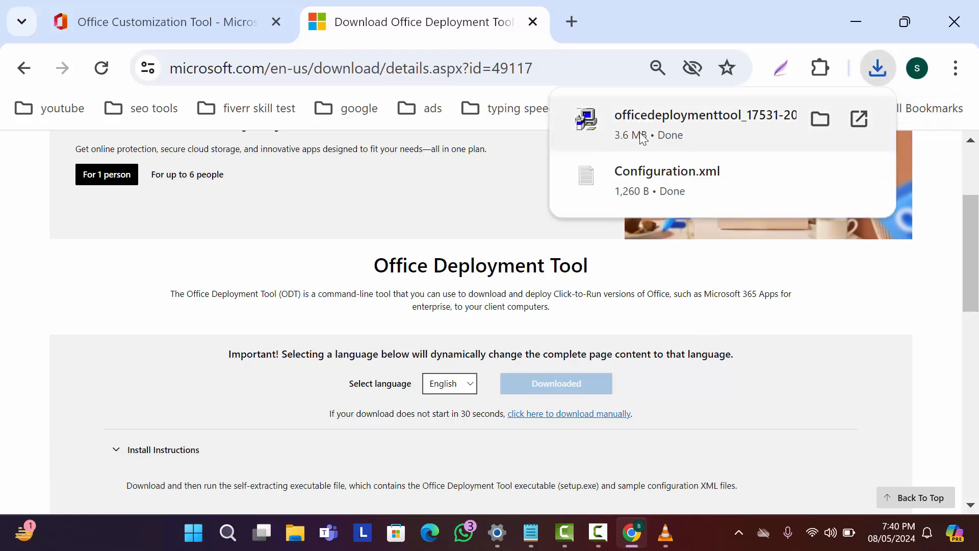
{"action": "mouse_move", "coordinate": [767, 388]}
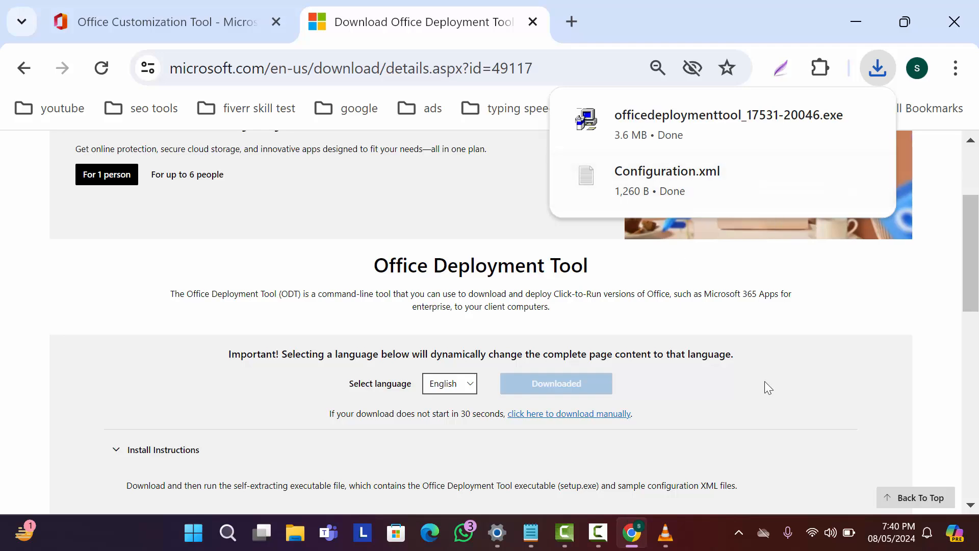
{"action": "left_click", "coordinate": [854, 21]}
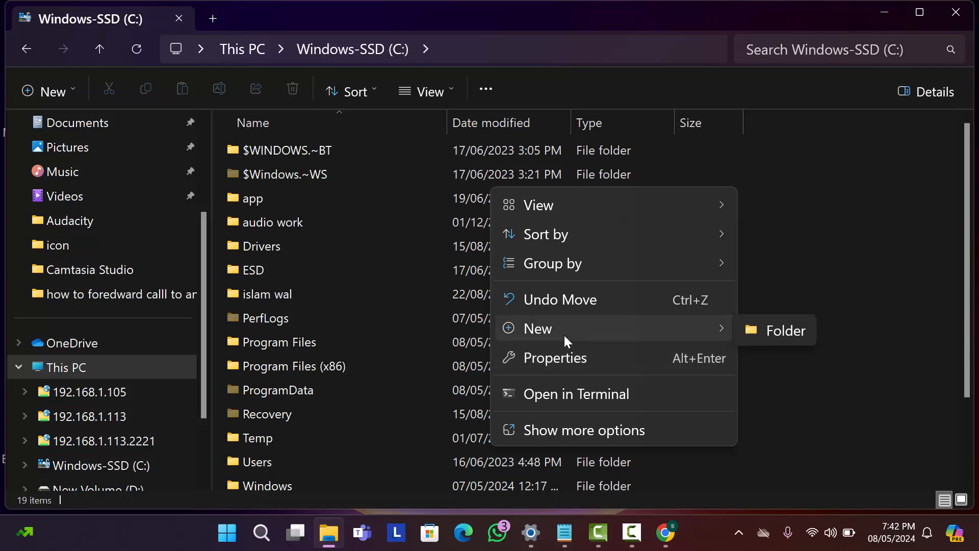
- Create an 'Office 2021' folder on C: and copy Configuration.xml from Downloads into it
{"action": "left_click", "coordinate": [786, 329]}
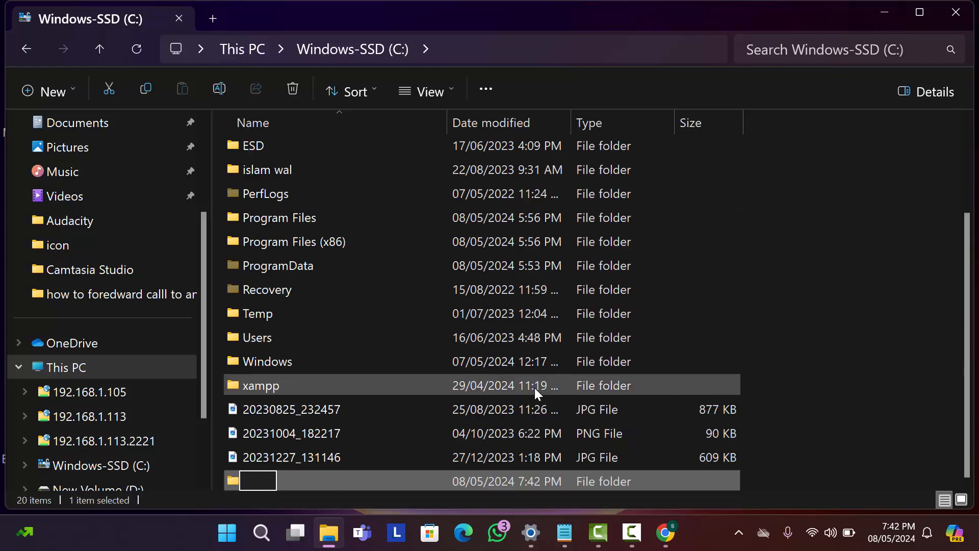
{"action": "type", "text": "Office 2021"}
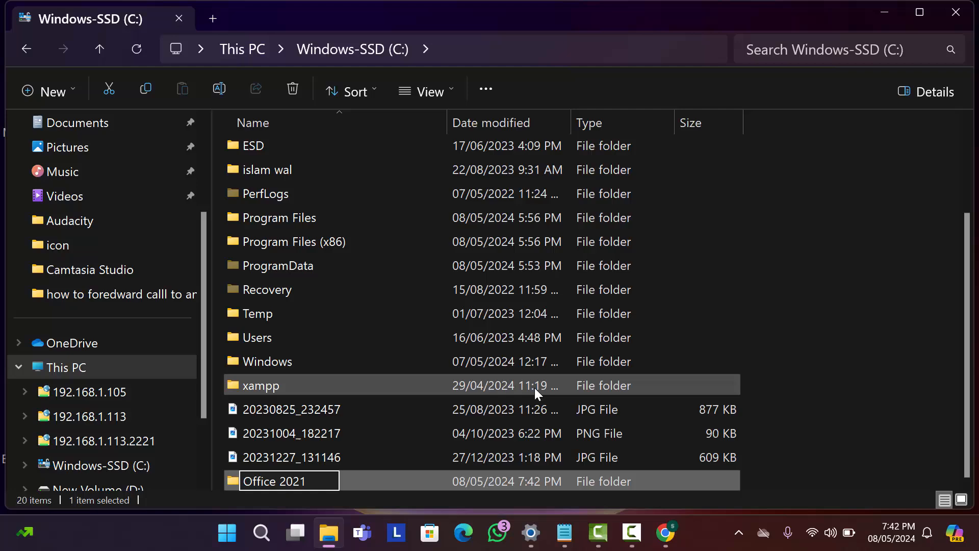
{"action": "left_click", "coordinate": [75, 248]}
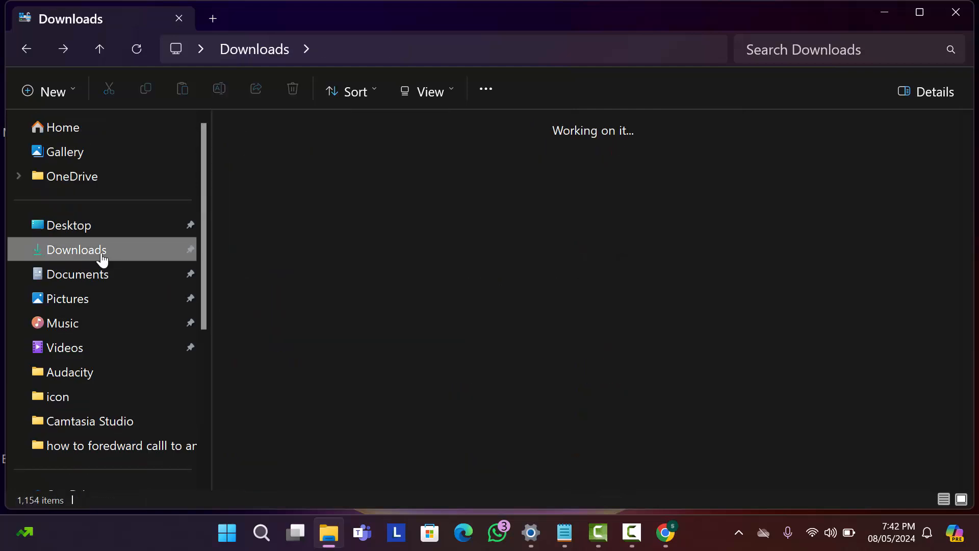
{"action": "left_click", "coordinate": [313, 173]}
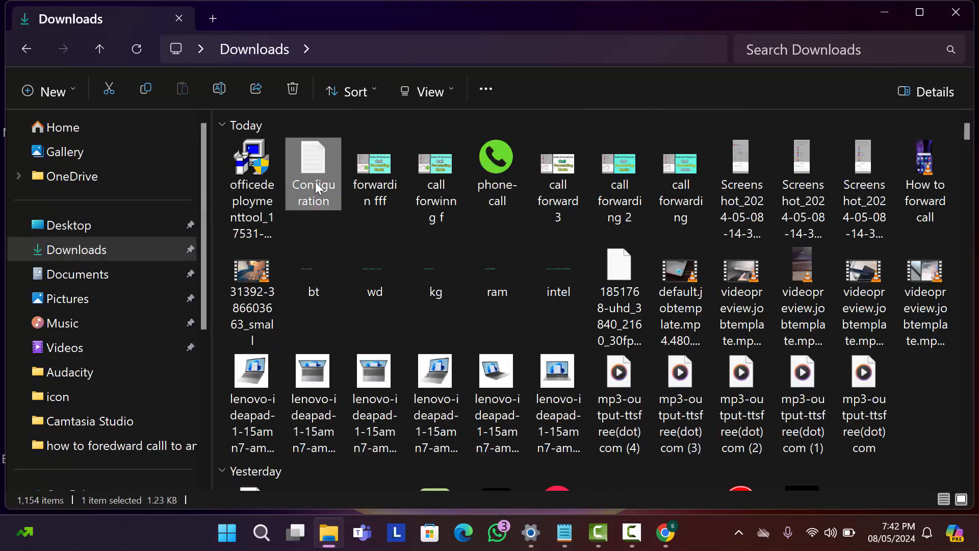
{"action": "right_click", "coordinate": [313, 174]}
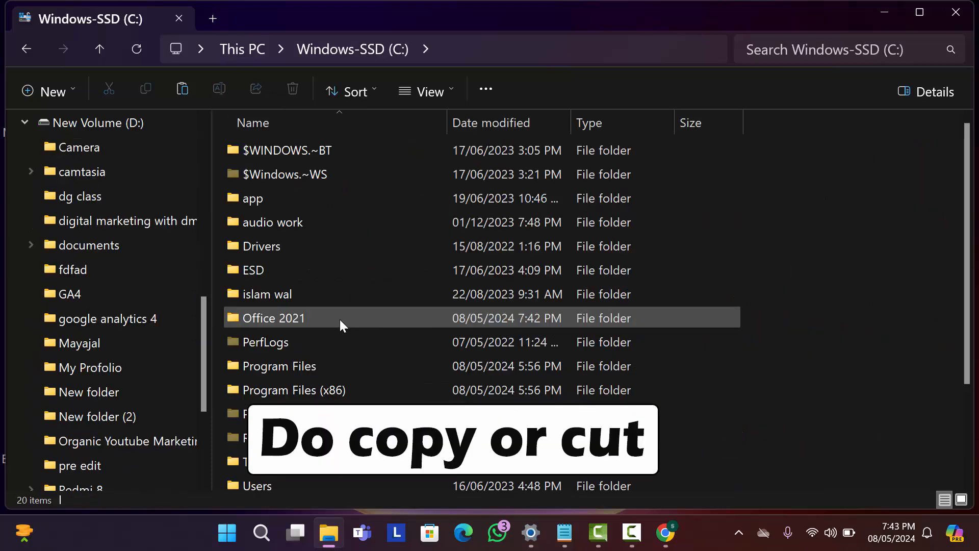
{"action": "double_click", "coordinate": [273, 318]}
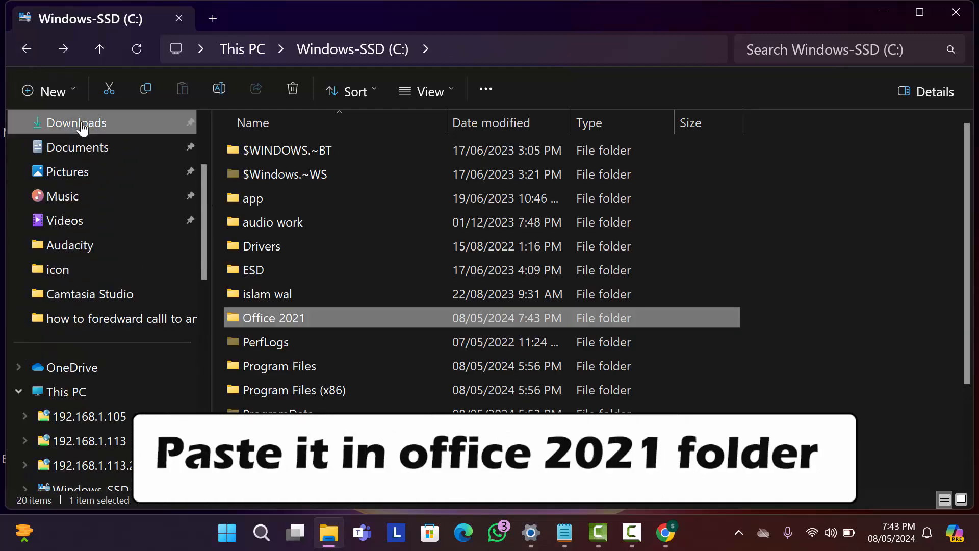
- Run the officedeploymenttool exe from Downloads to open its license terms
{"action": "left_click", "coordinate": [77, 122]}
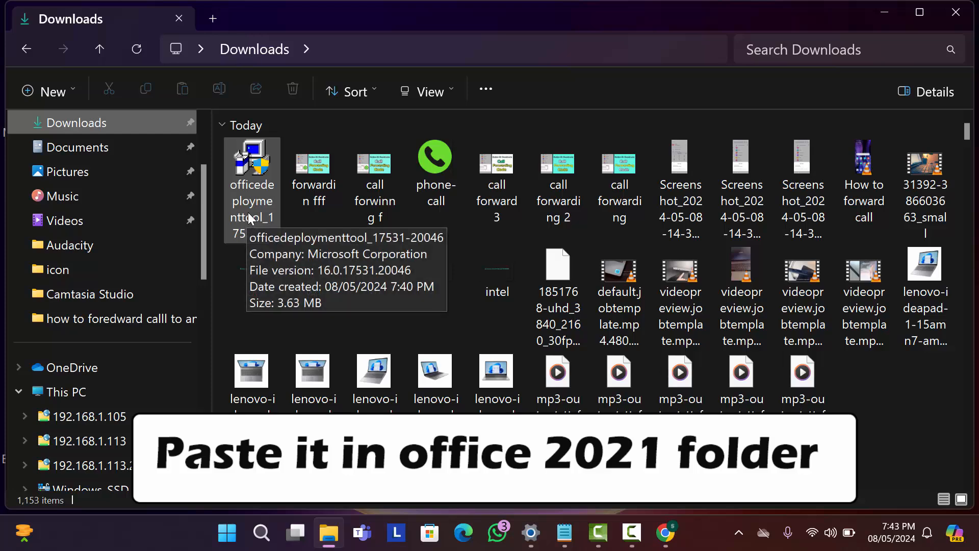
{"action": "right_click", "coordinate": [252, 188]}
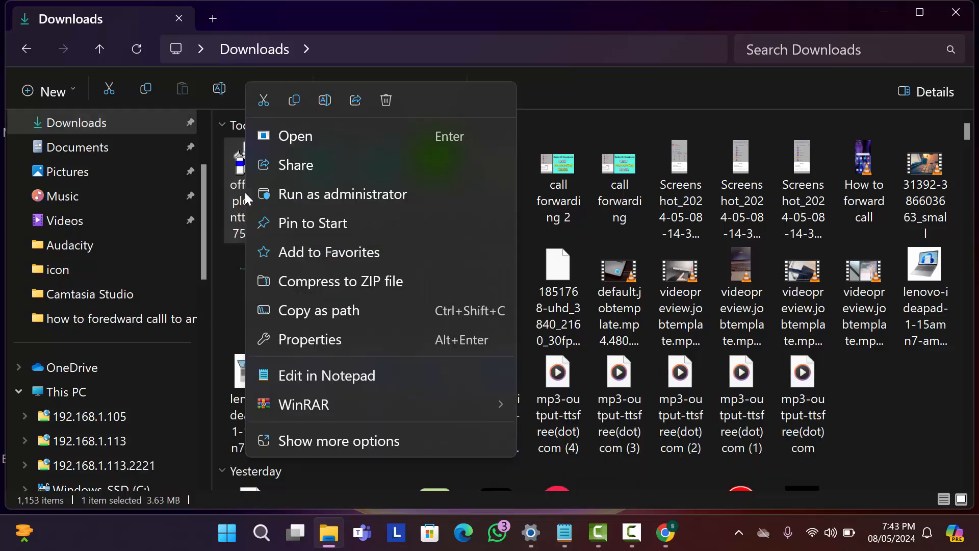
{"action": "left_click", "coordinate": [343, 194]}
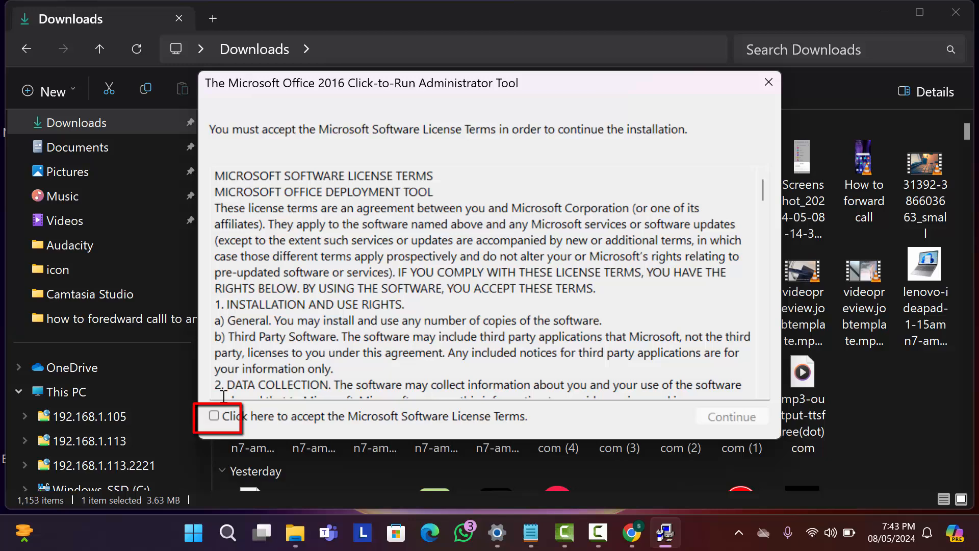
- Accept the license terms and extract the Office Deployment Tool into C:\Office 2021
{"action": "left_click", "coordinate": [214, 416]}
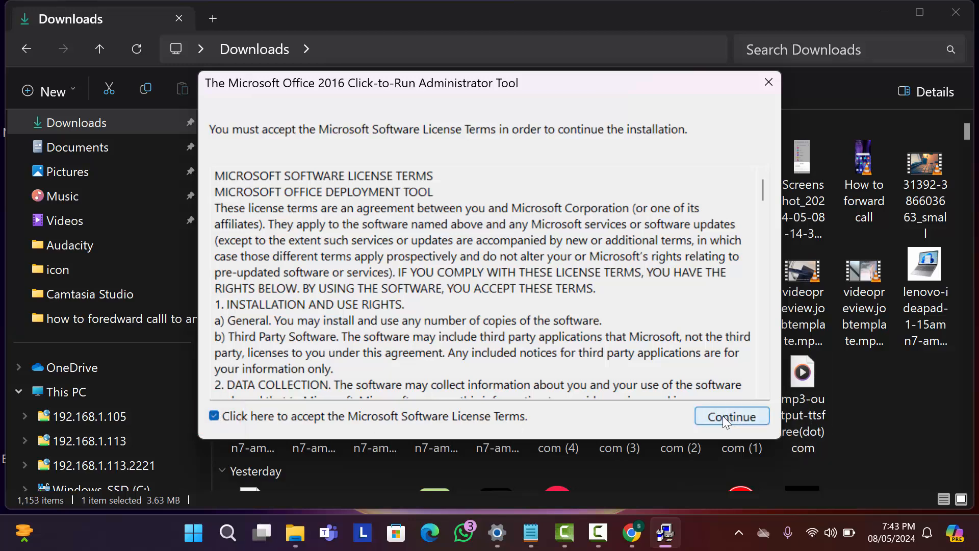
{"action": "left_click", "coordinate": [731, 416]}
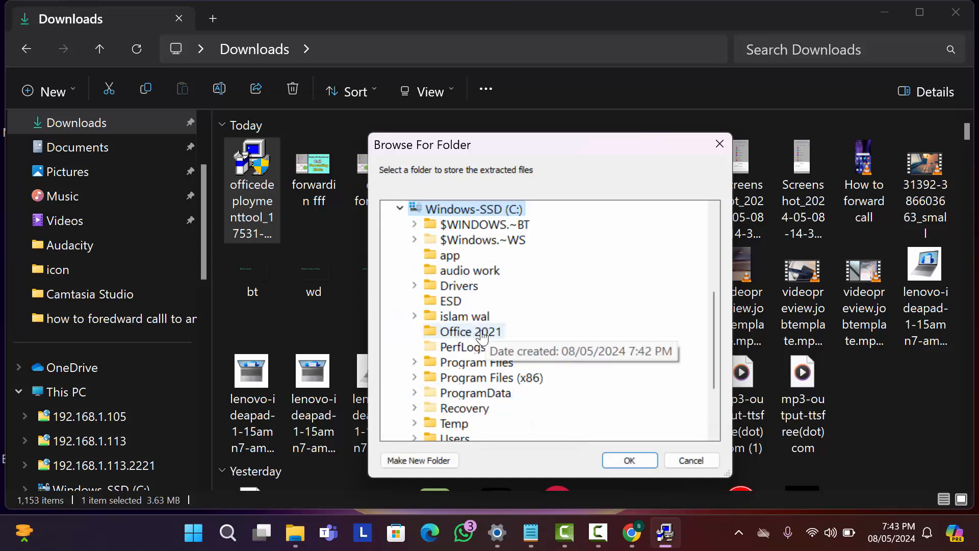
{"action": "left_click", "coordinate": [468, 331]}
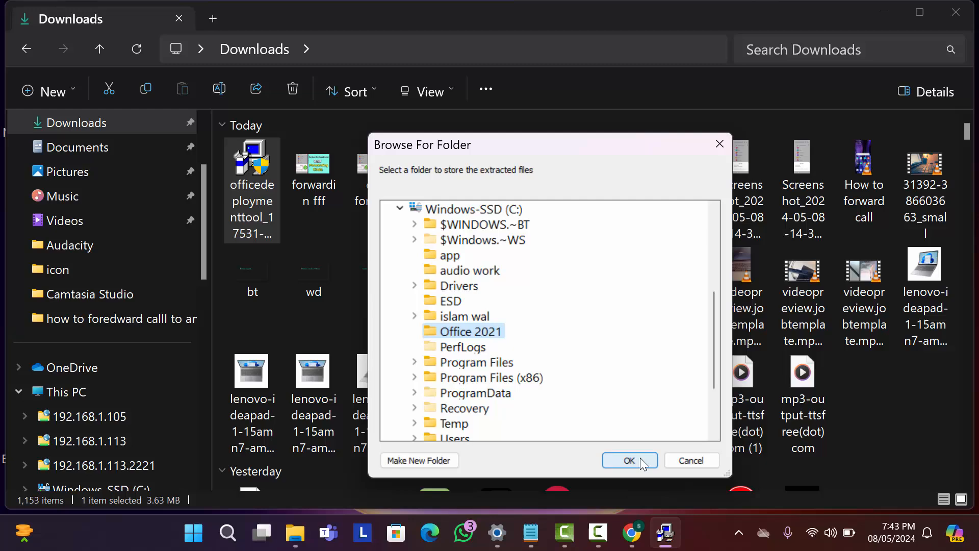
{"action": "left_click", "coordinate": [629, 460]}
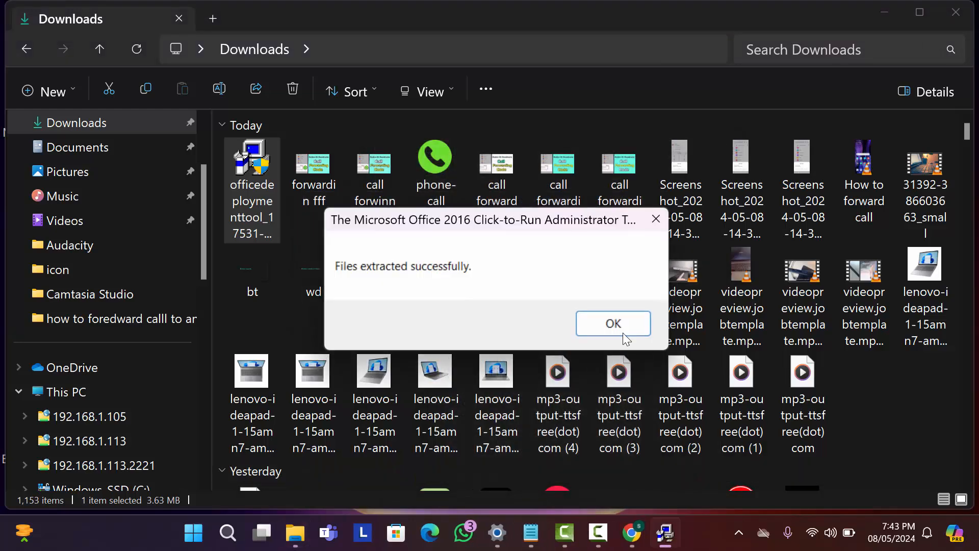
{"action": "left_click", "coordinate": [613, 323]}
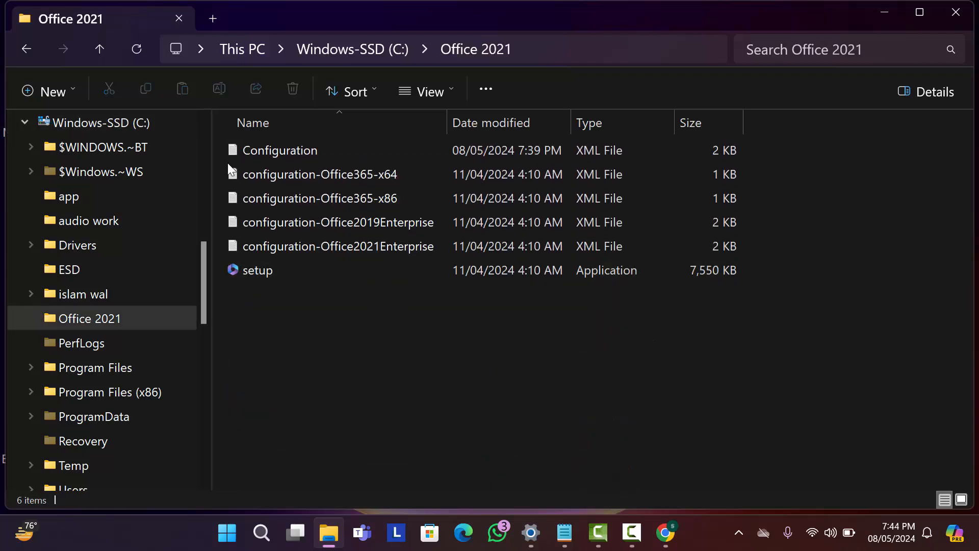
{"action": "mouse_move", "coordinate": [400, 350]}
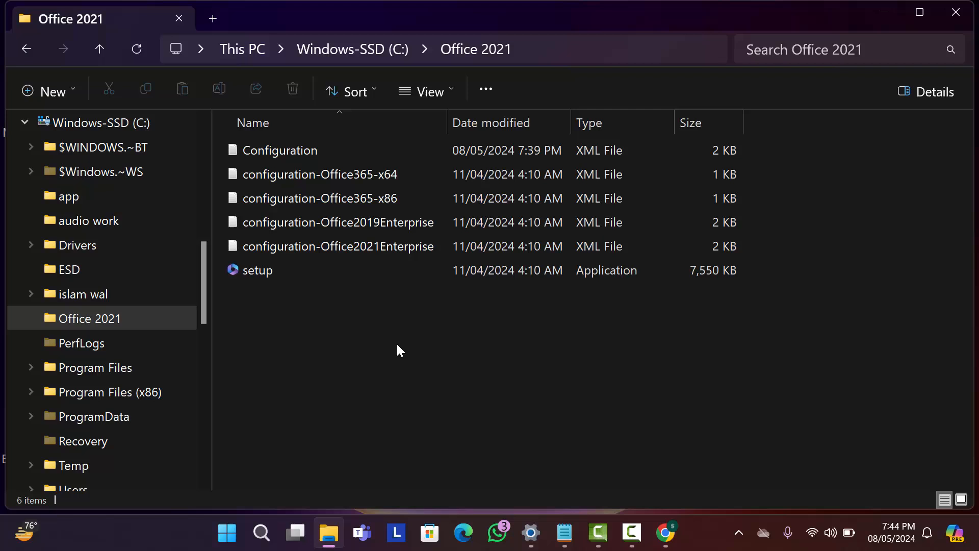
- Delete the four configuration-Office*.xml samples, leaving only Configuration and setup
{"action": "left_click", "coordinate": [320, 174]}
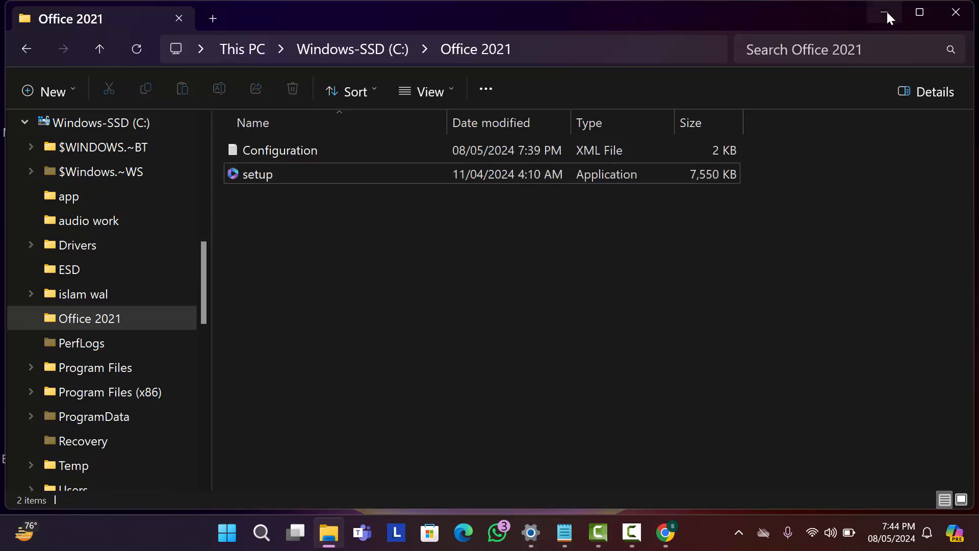
{"action": "left_click", "coordinate": [260, 533]}
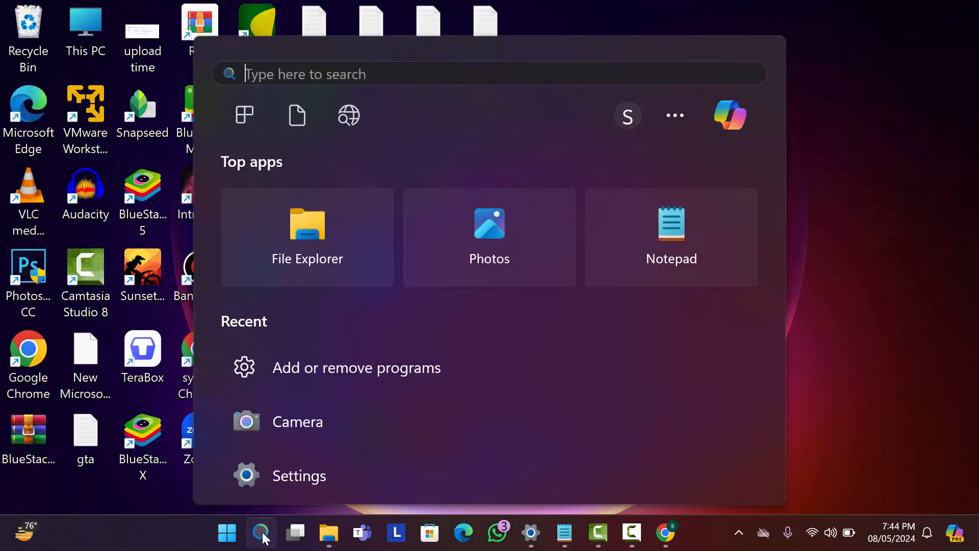
- Search for cmd and launch Command Prompt as administrator
{"action": "type", "text": "cmd"}
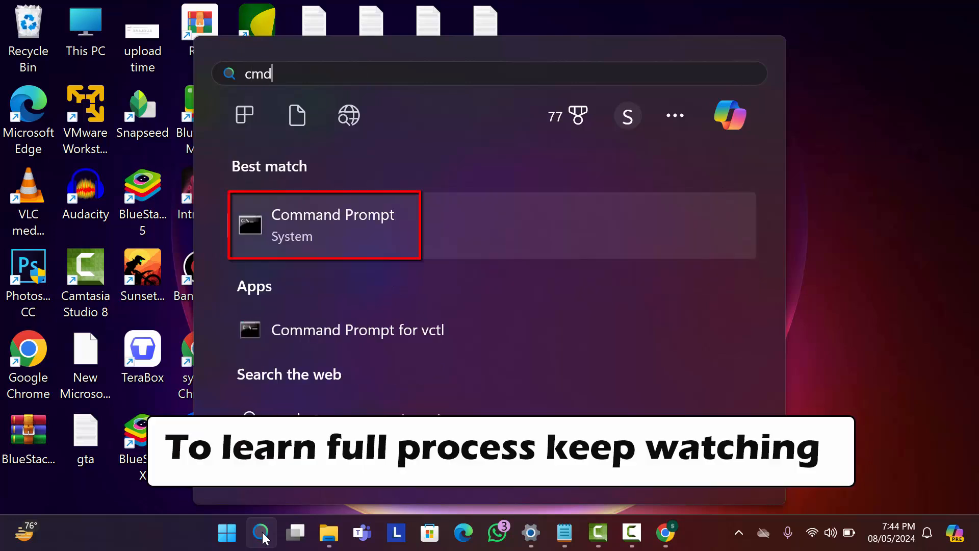
{"action": "mouse_move", "coordinate": [354, 232]}
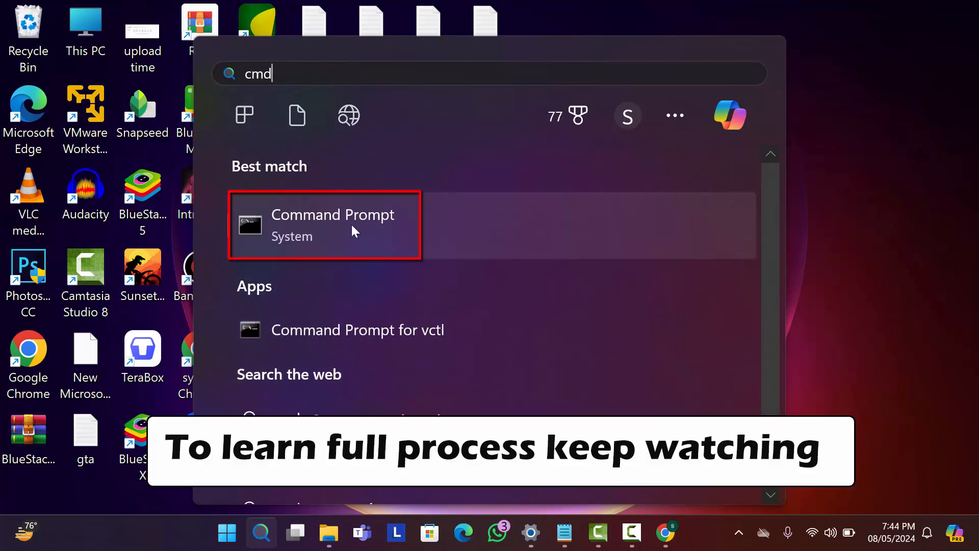
{"action": "right_click", "coordinate": [332, 224]}
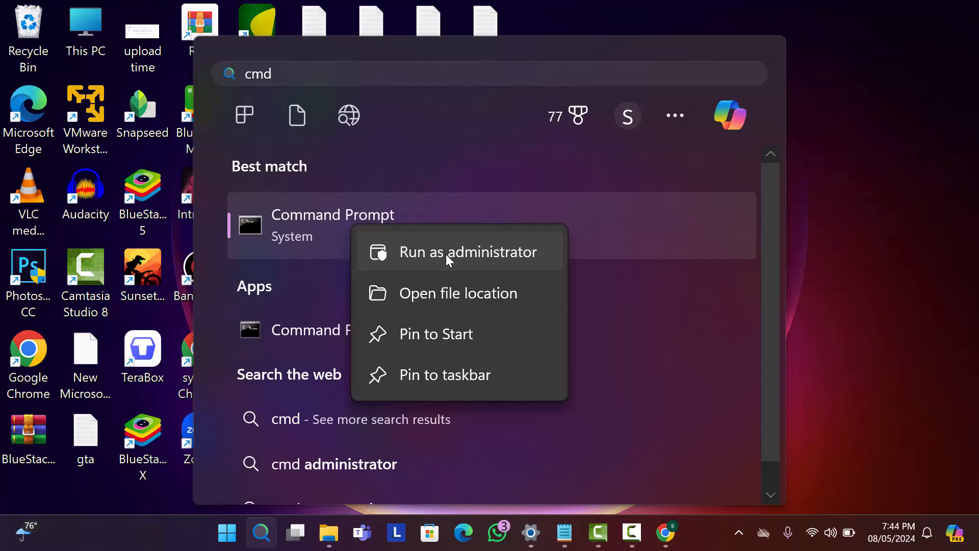
{"action": "left_click", "coordinate": [468, 252]}
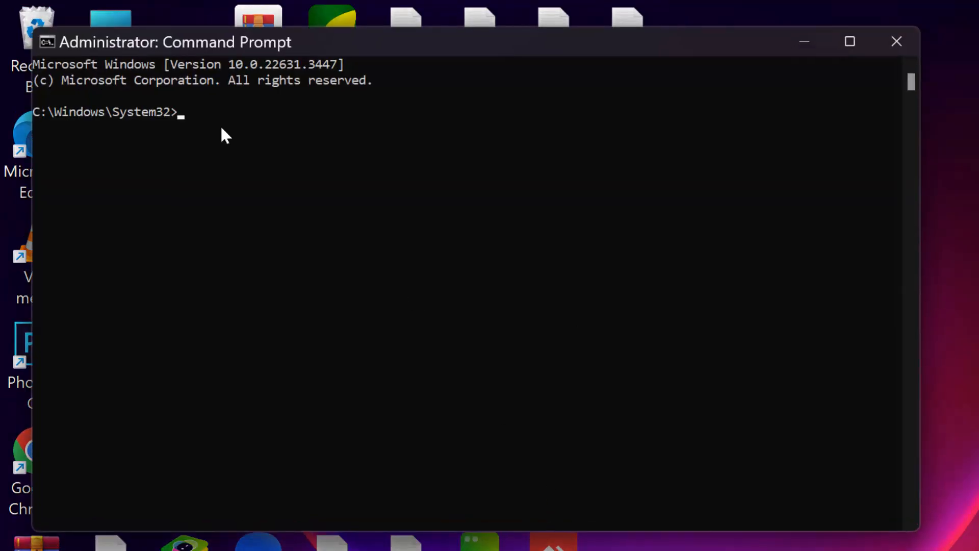
- Change directory to C:\Office 2021 using the pasted folder path
{"action": "type", "text": "cd"}
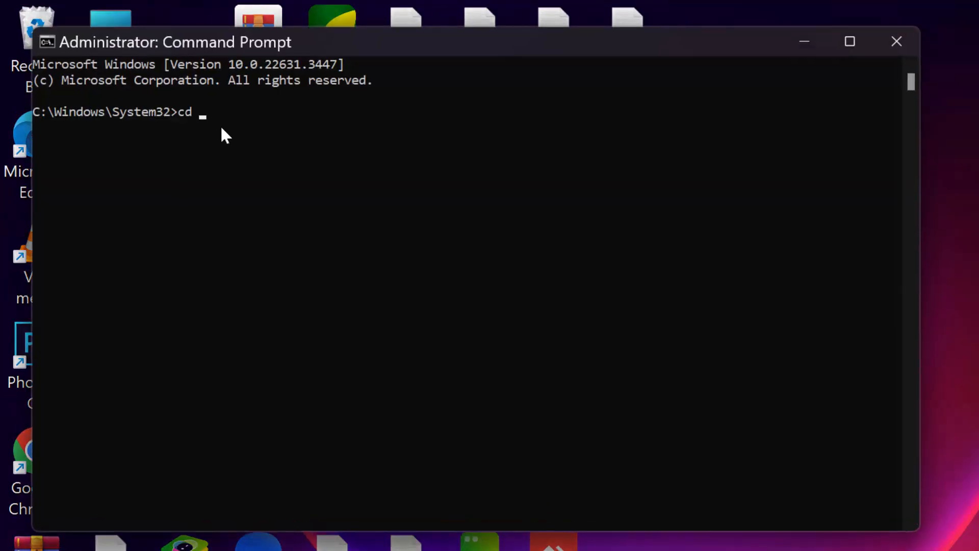
{"action": "mouse_move", "coordinate": [200, 218]}
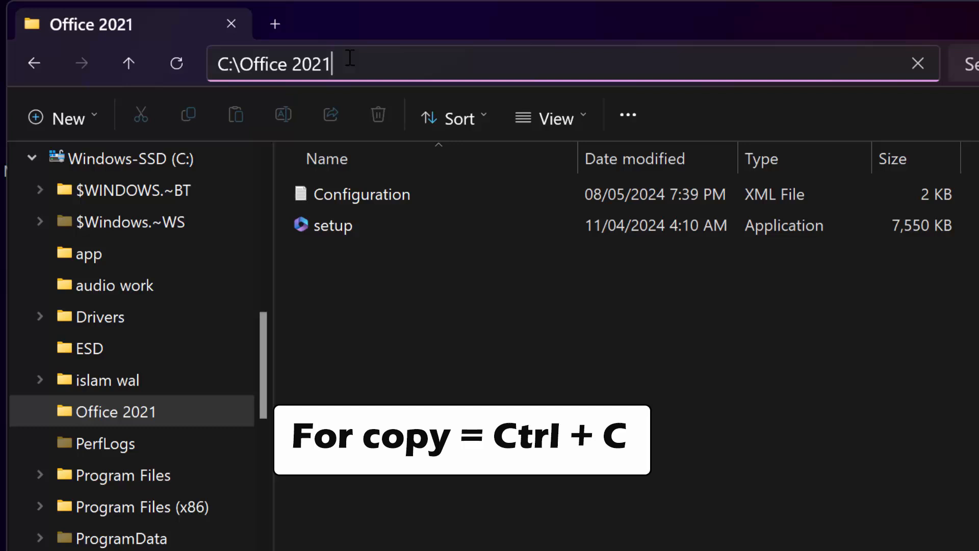
{"action": "key", "text": "ctrl+a"}
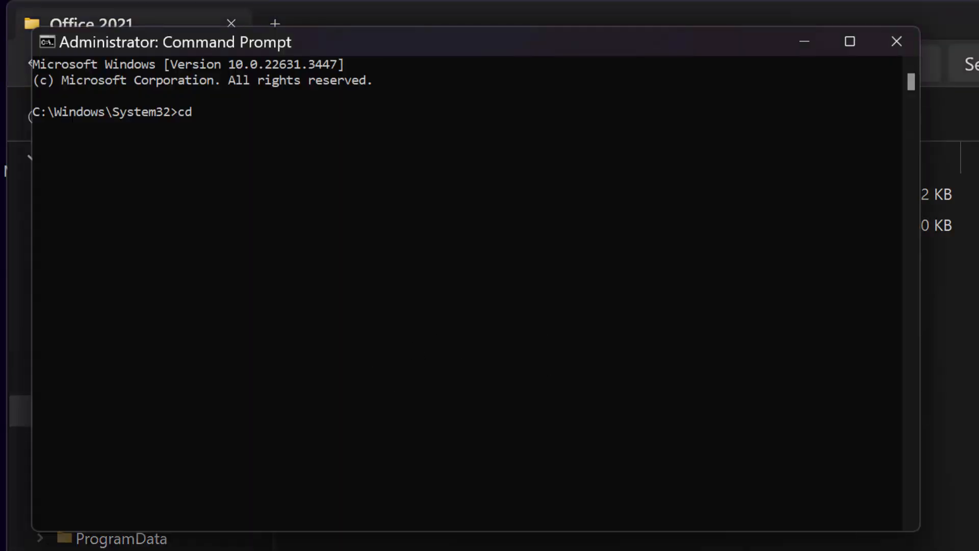
{"action": "key", "text": "ctrl+v"}
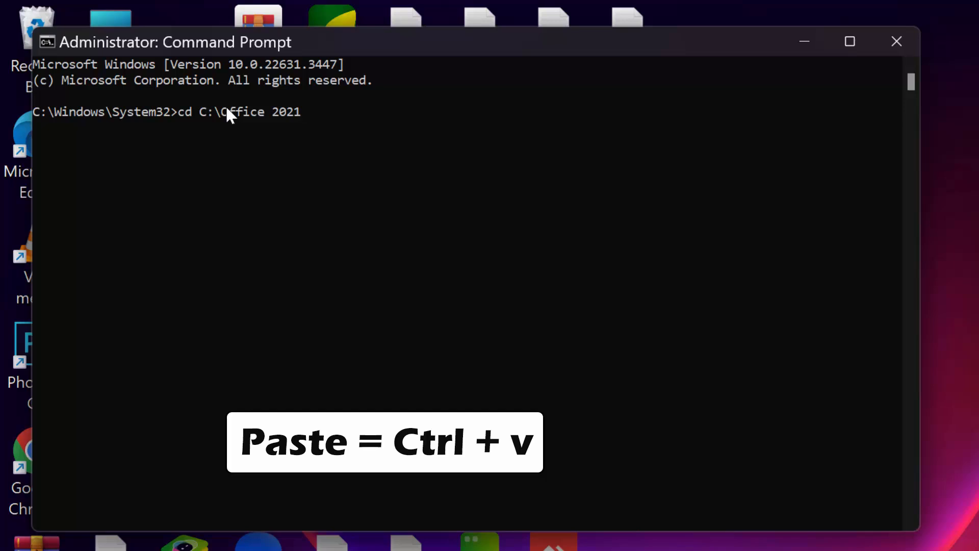
{"action": "key", "text": "Return"}
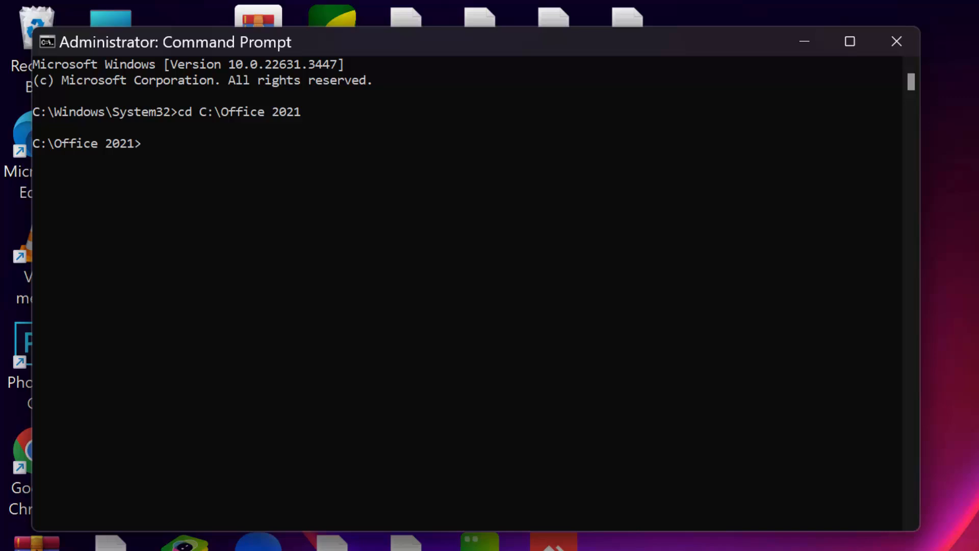
- Run setup/configure configuration.xml to start the Office installation
{"action": "type", "text": "set"}
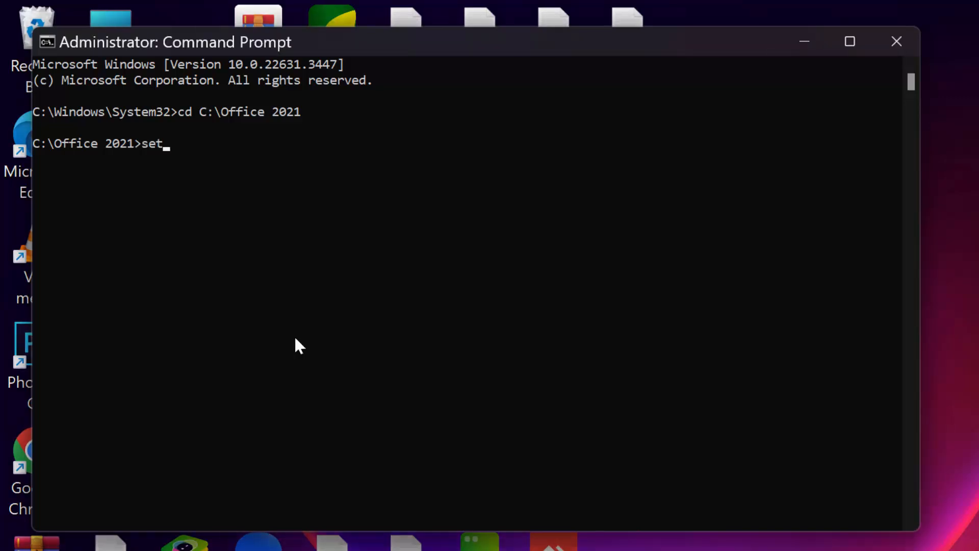
{"action": "type", "text": "up/configure"}
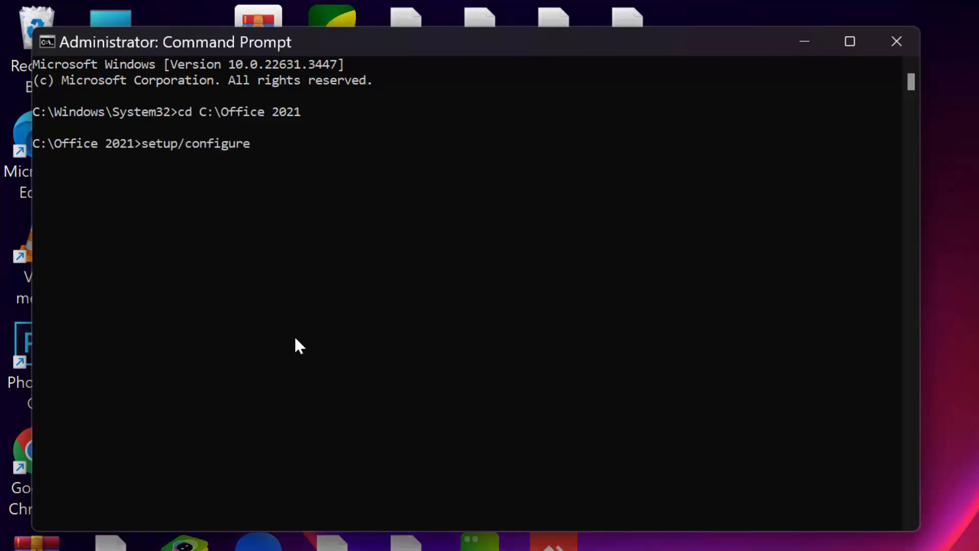
{"action": "type", "text": "configuration"}
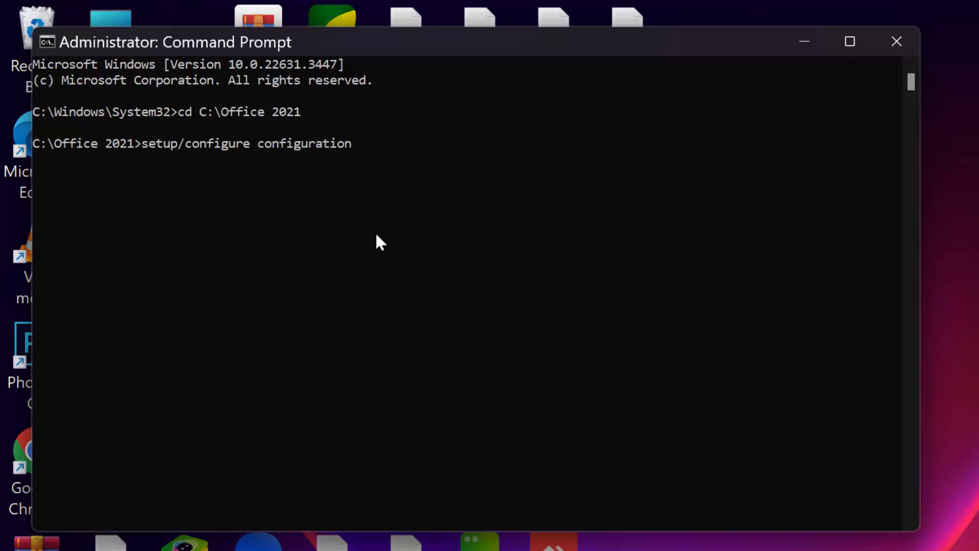
{"action": "type", "text": ".xml"}
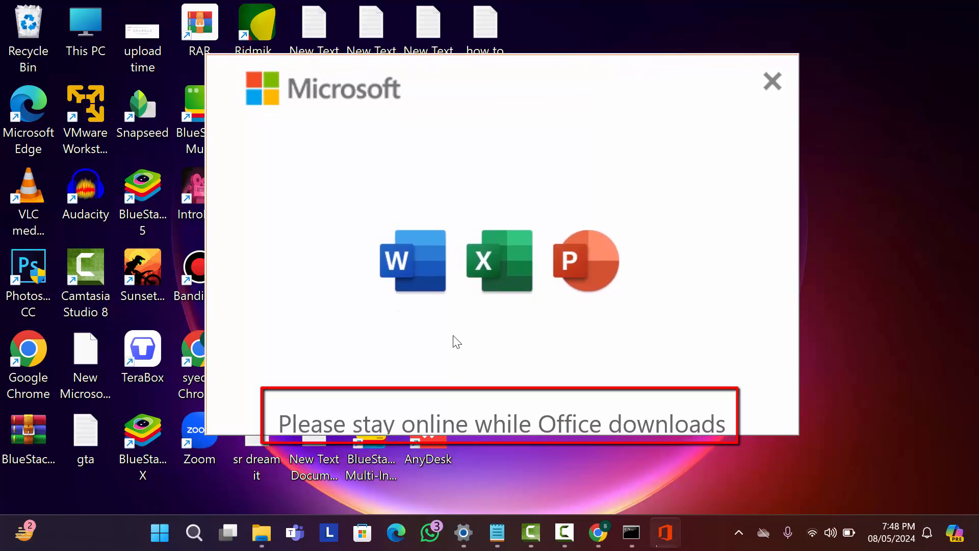
{"action": "mouse_move", "coordinate": [687, 438]}
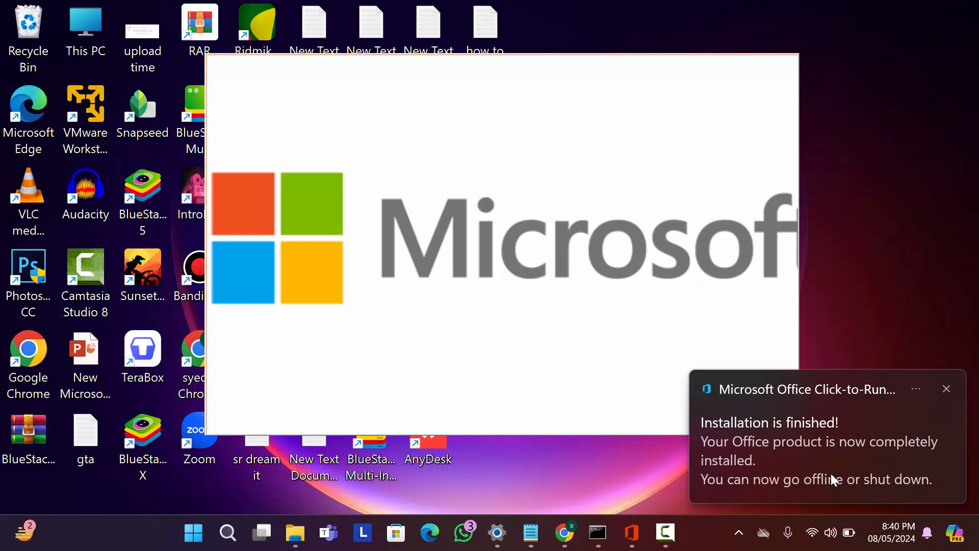
{"action": "mouse_move", "coordinate": [849, 418]}
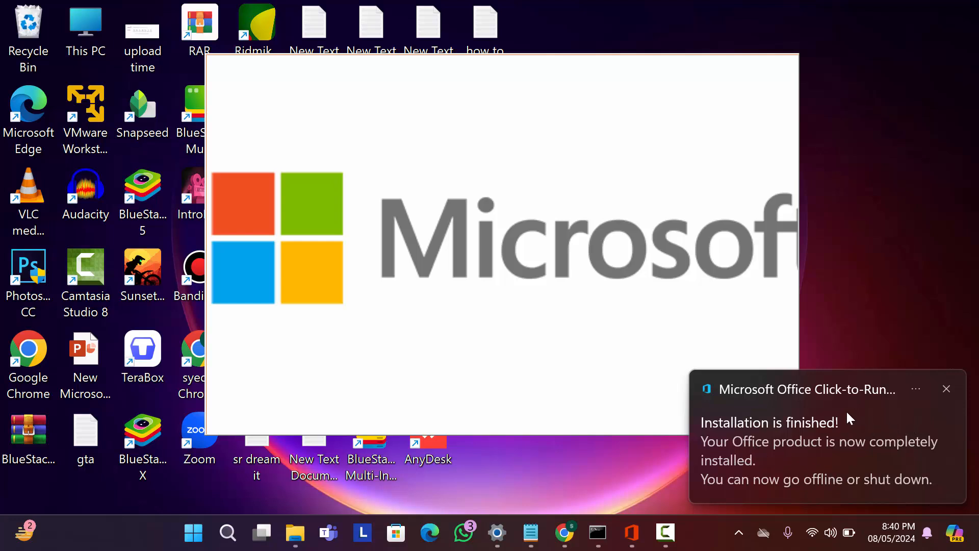
{"action": "mouse_move", "coordinate": [804, 499]}
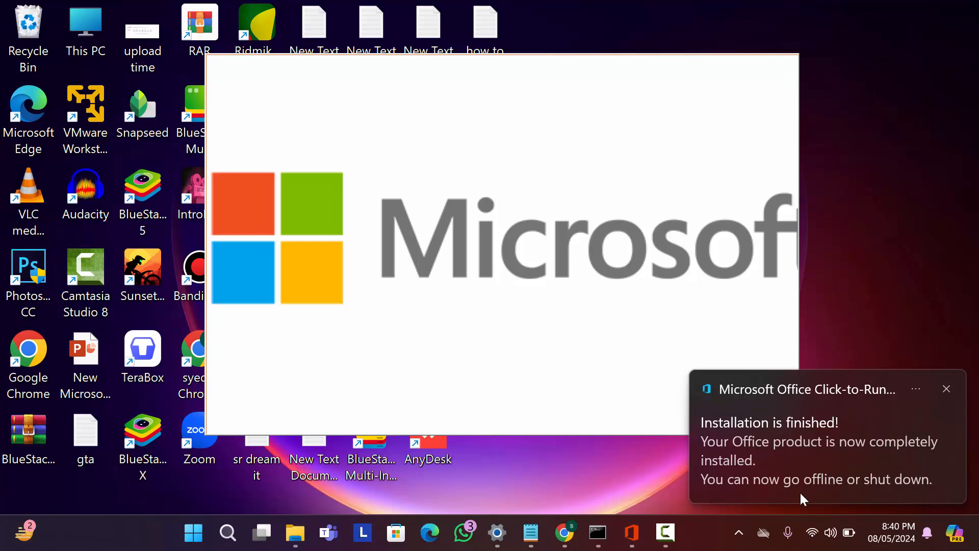
- Search for wor, exce, po and word to find the installed apps and launch Word
{"action": "left_click", "coordinate": [226, 532]}
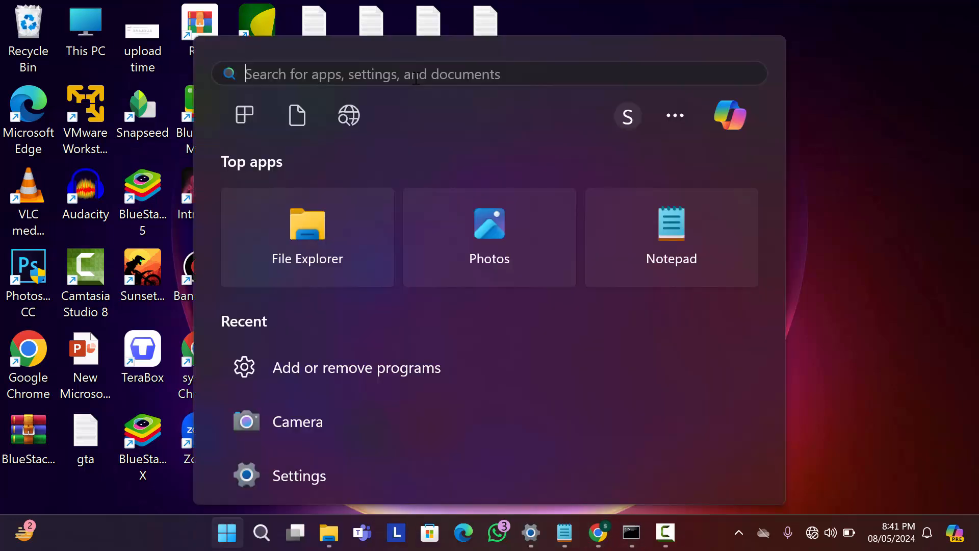
{"action": "type", "text": "wor"}
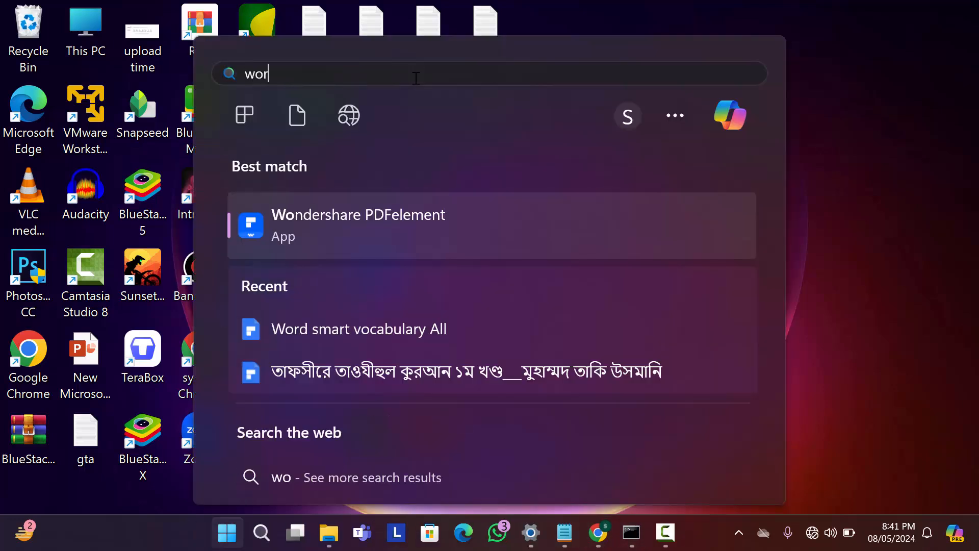
{"action": "type", "text": "excel"}
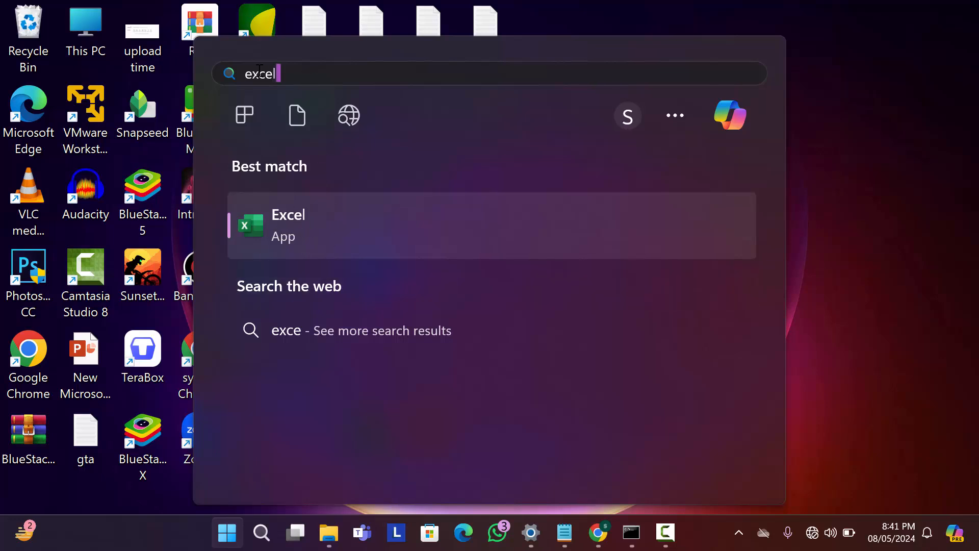
{"action": "type", "text": "po"}
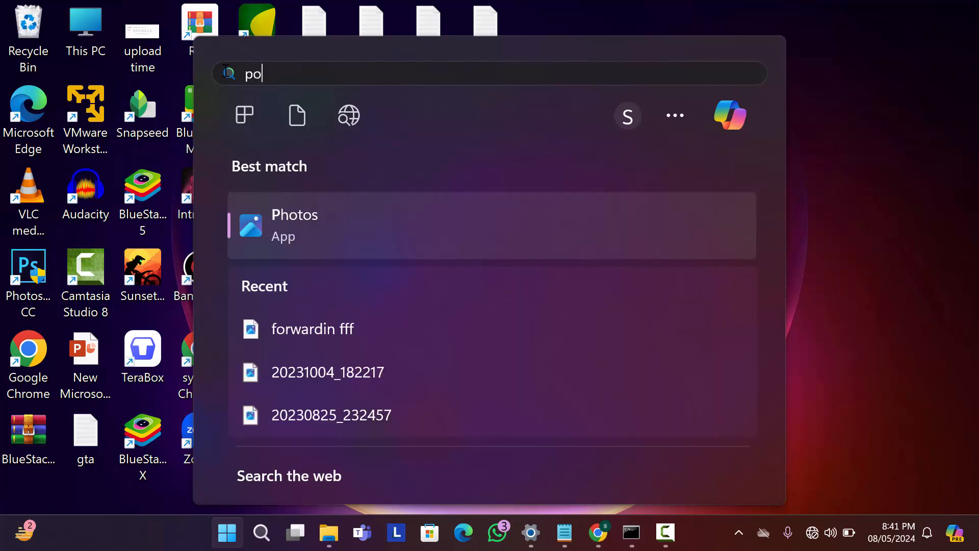
{"action": "type", "text": "word"}
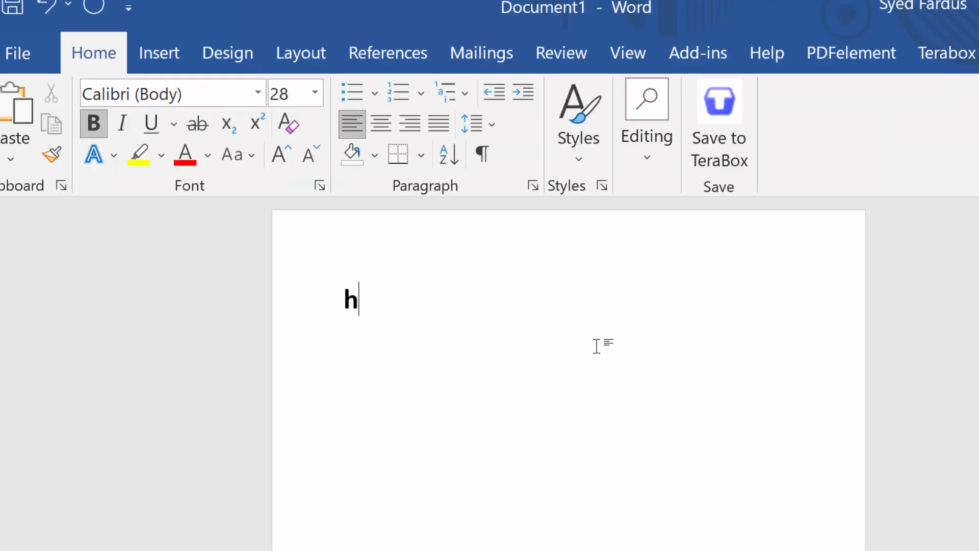
- Add 'Thanks for watching this video.' and view File > Account showing Office LTSC Professional Plus 2021 activated
{"action": "type", "text": "Thanks for watching this video."}
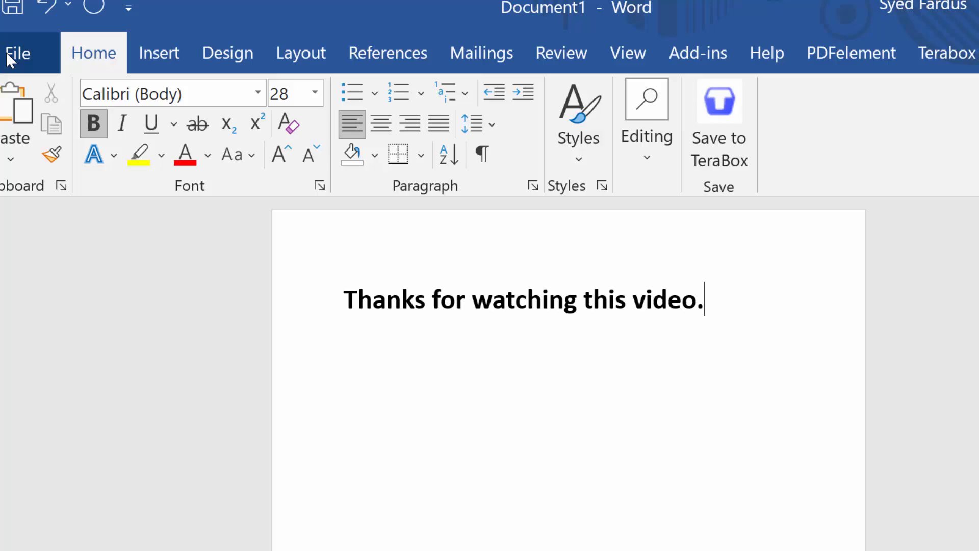
{"action": "left_click", "coordinate": [17, 52]}
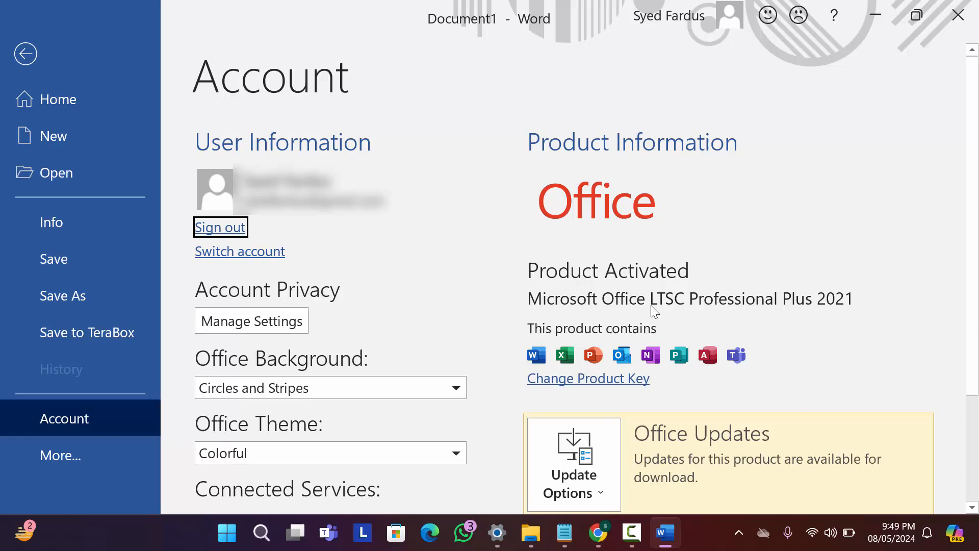
{"action": "left_click", "coordinate": [25, 53]}
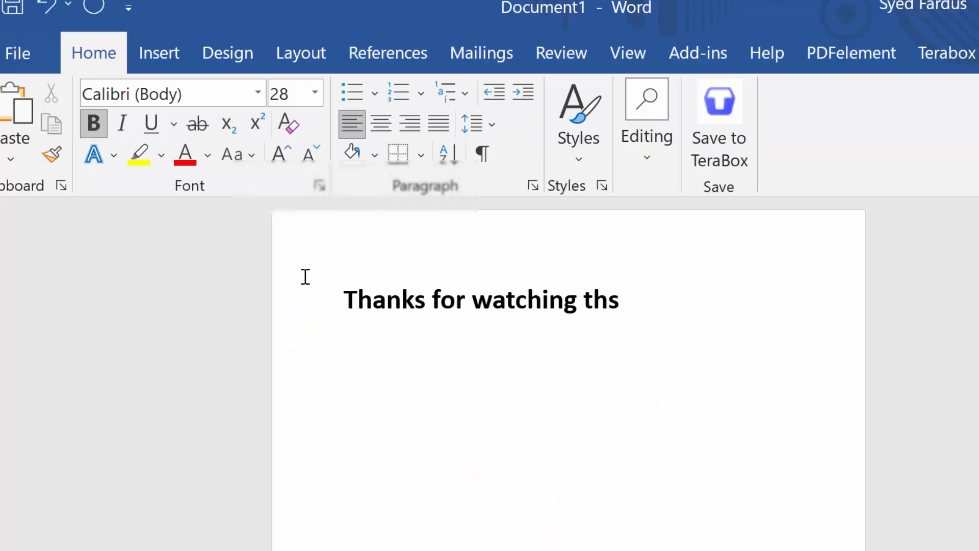